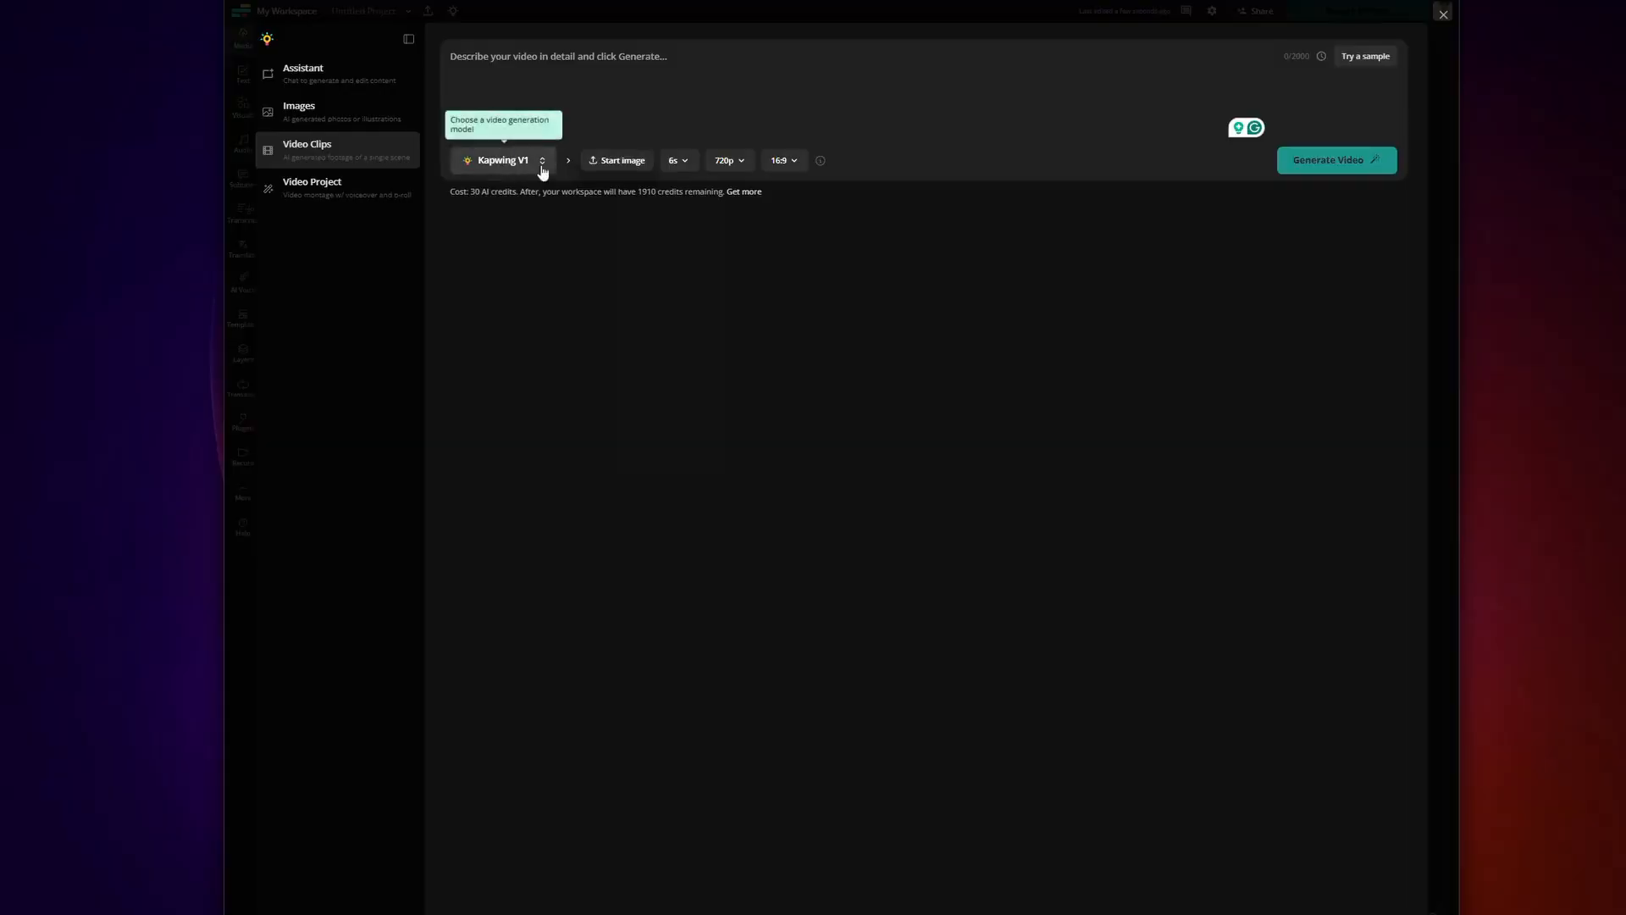
# Leave the AI video generator and return to the squishy toy llama project editor
pyautogui.click(503, 160)
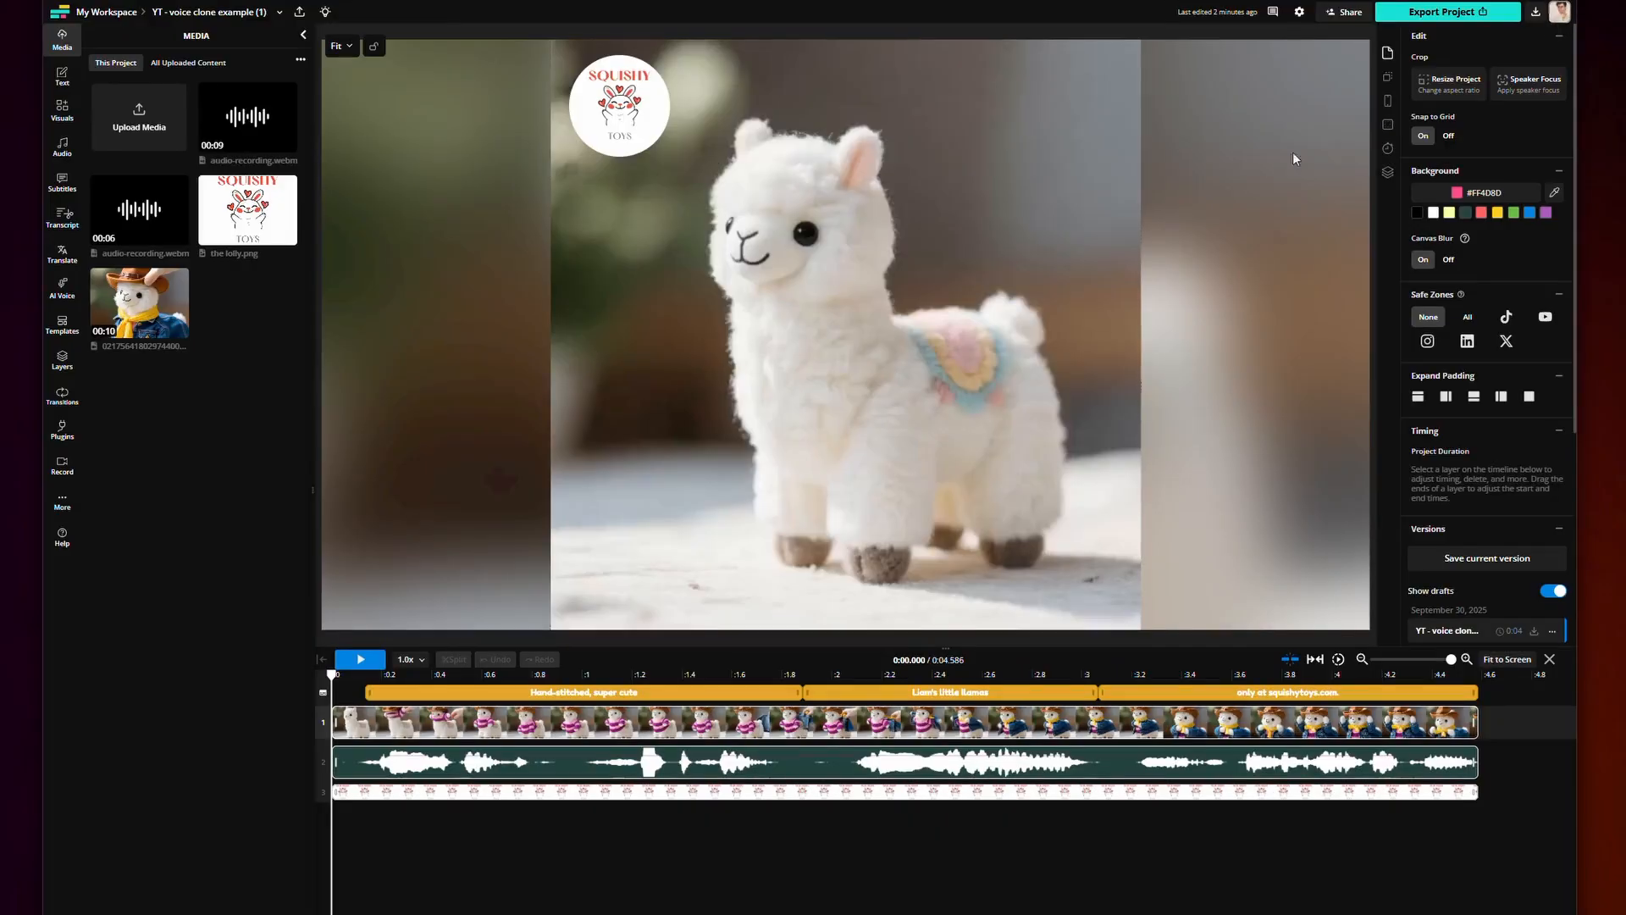
# Show the llama project's subtitle lines, then switch to the Freeze llama image project
pyautogui.click(61, 181)
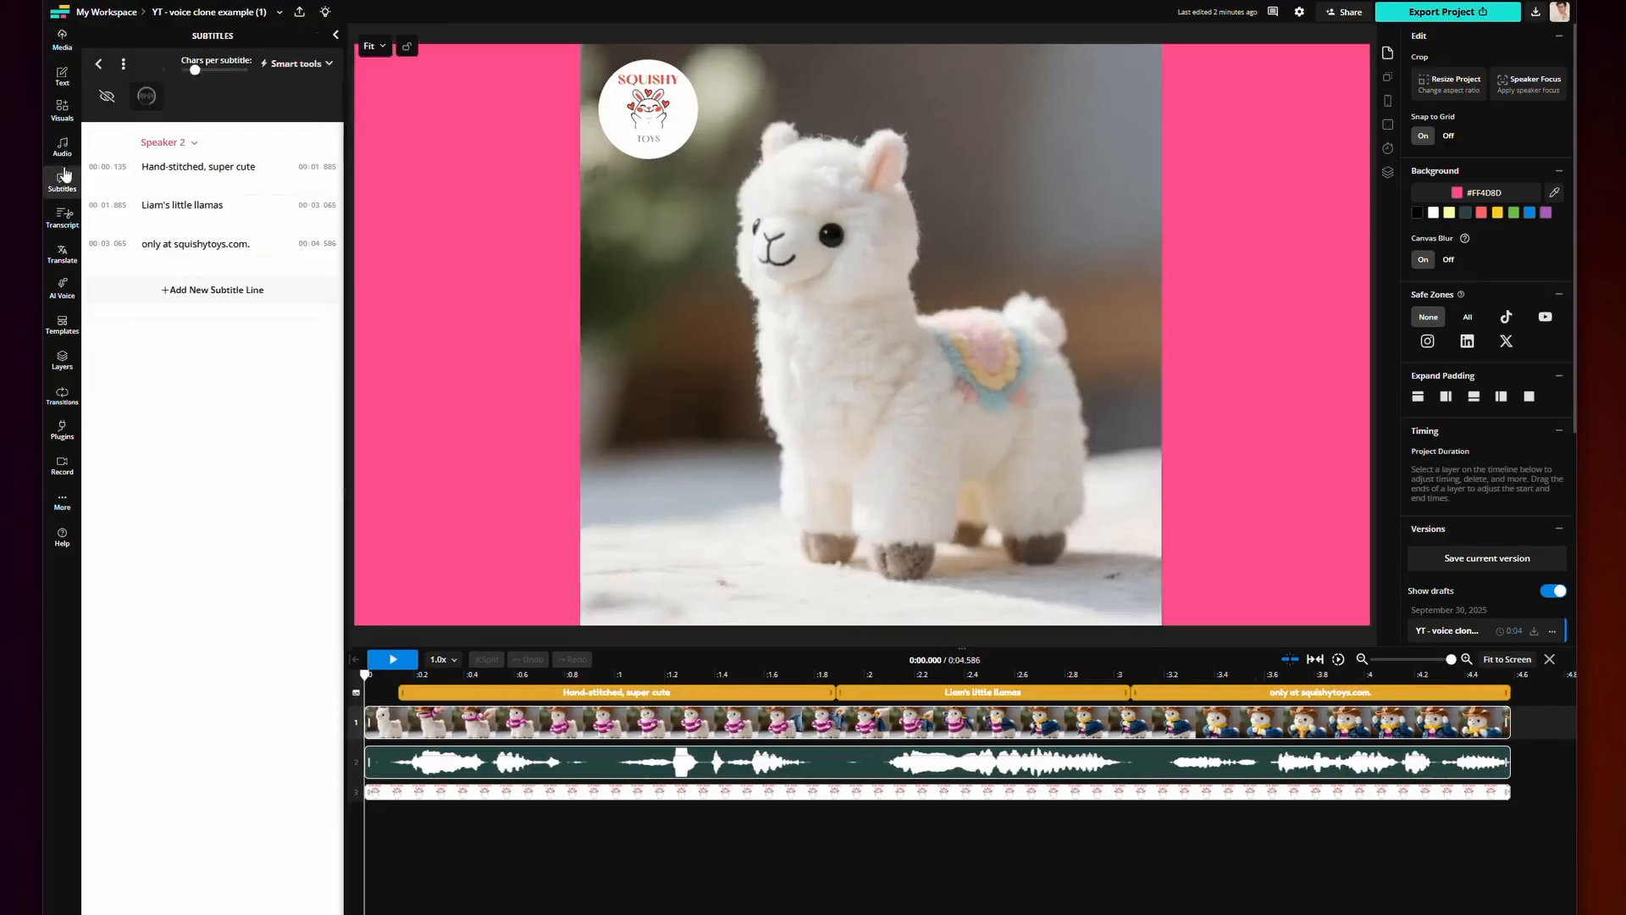
pyautogui.click(647, 106)
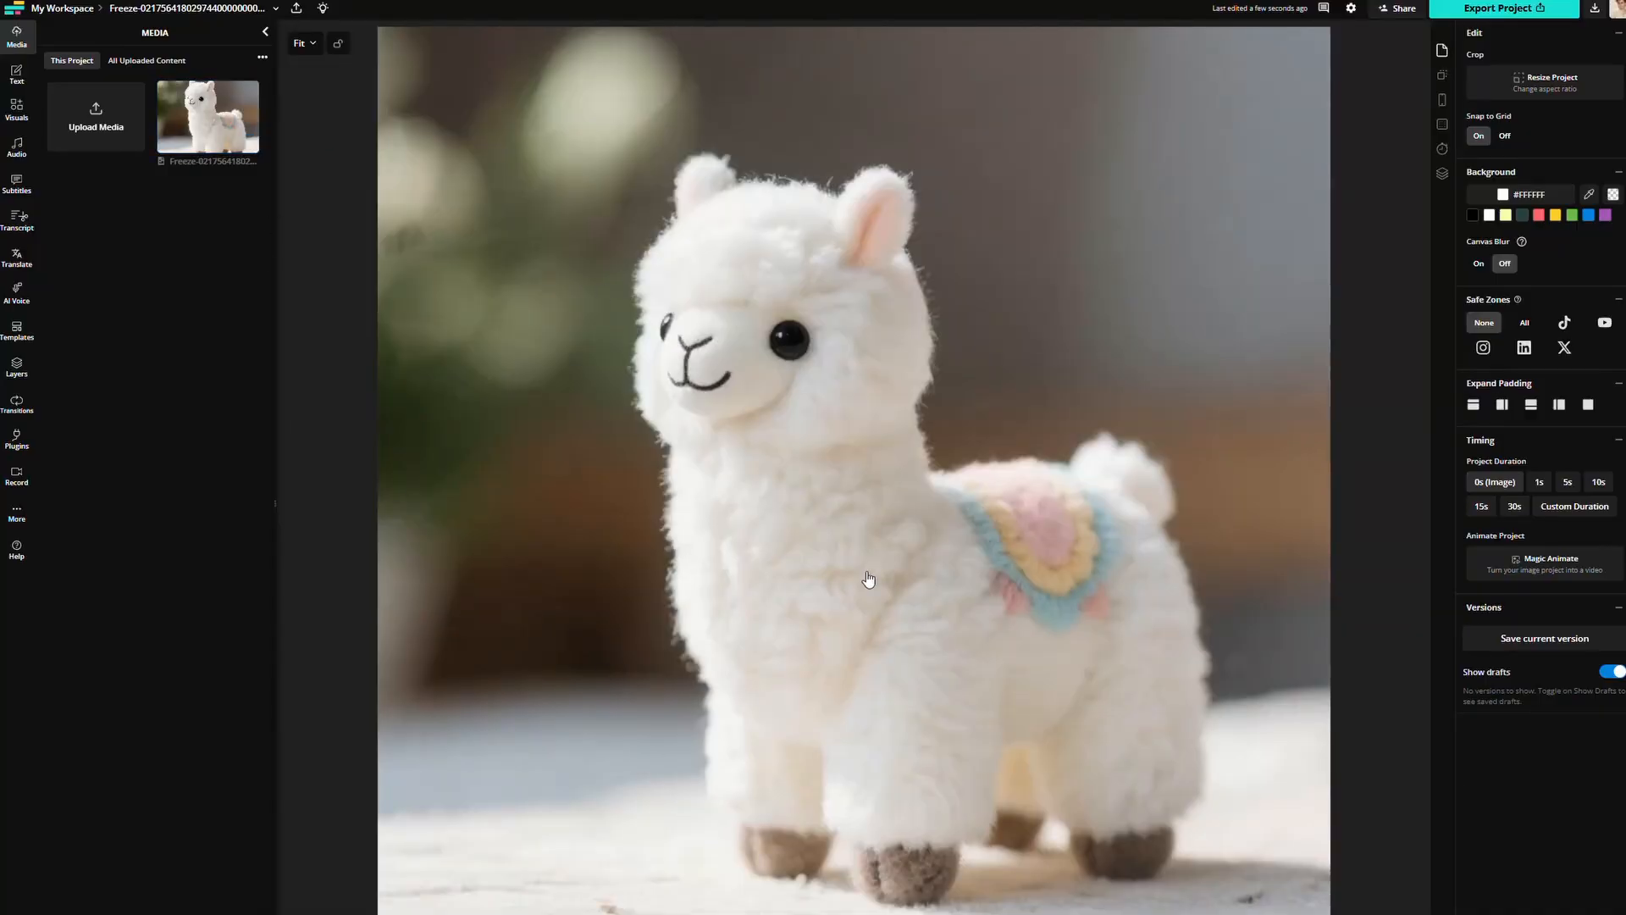
# Open the AI tools Video Clips generator
pyautogui.click(868, 579)
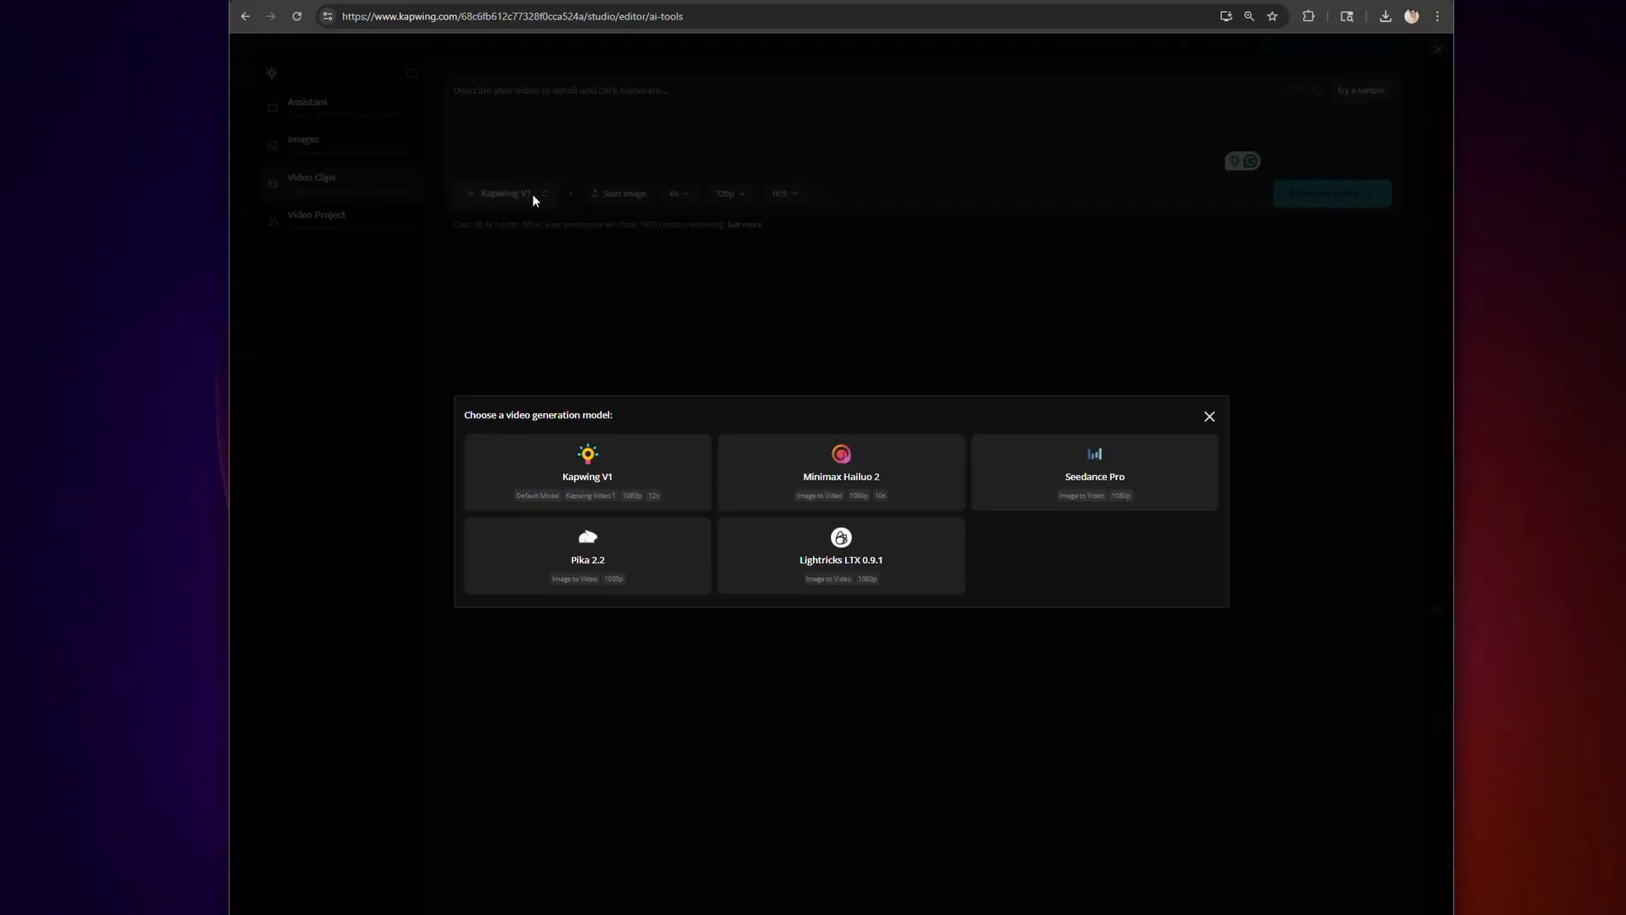
# Choose Seedance Pro and write the rainy-traffic prompt with passing cyborgs and a figure lighting a cigar
pyautogui.click(1093, 472)
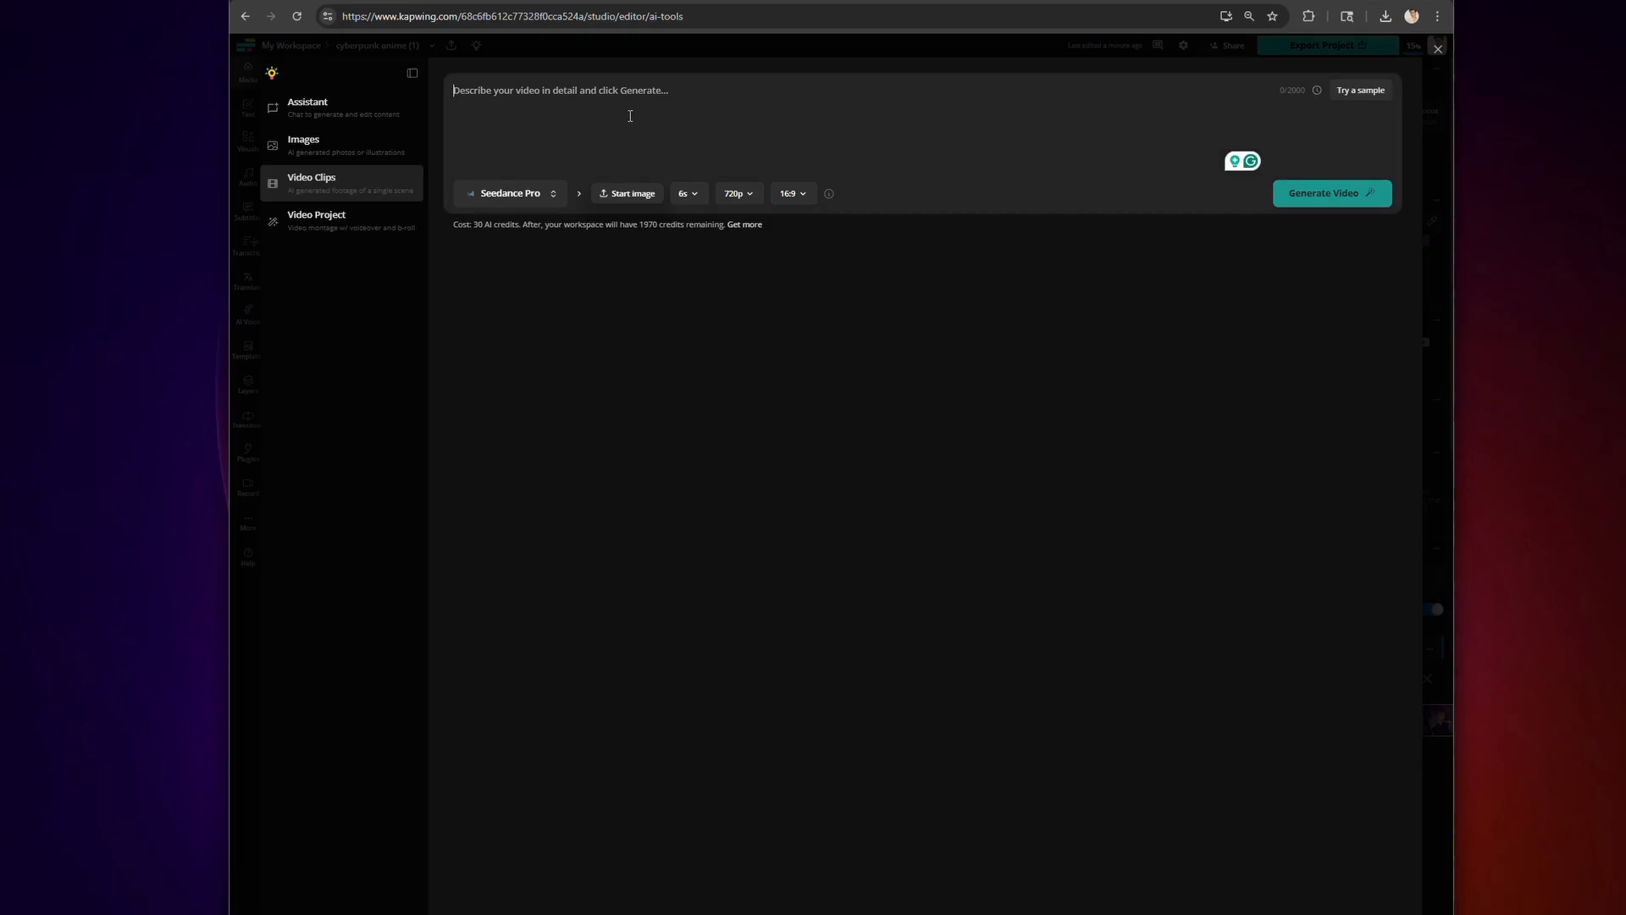
pyautogui.write('The camew')
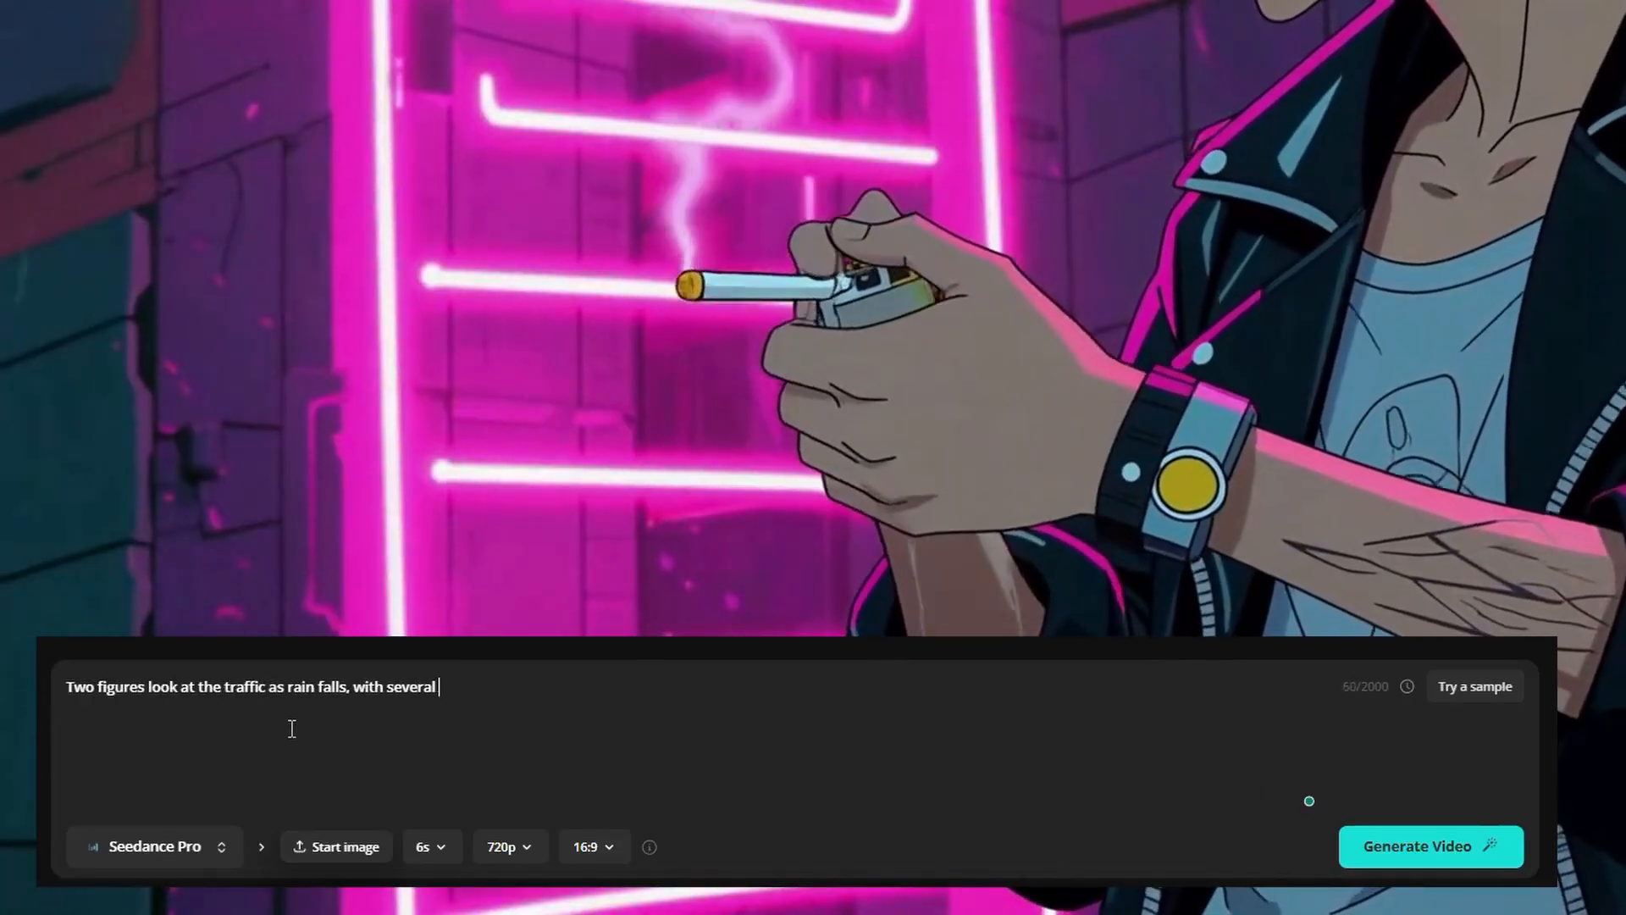
pyautogui.write('interesting cyborg figures passing.')
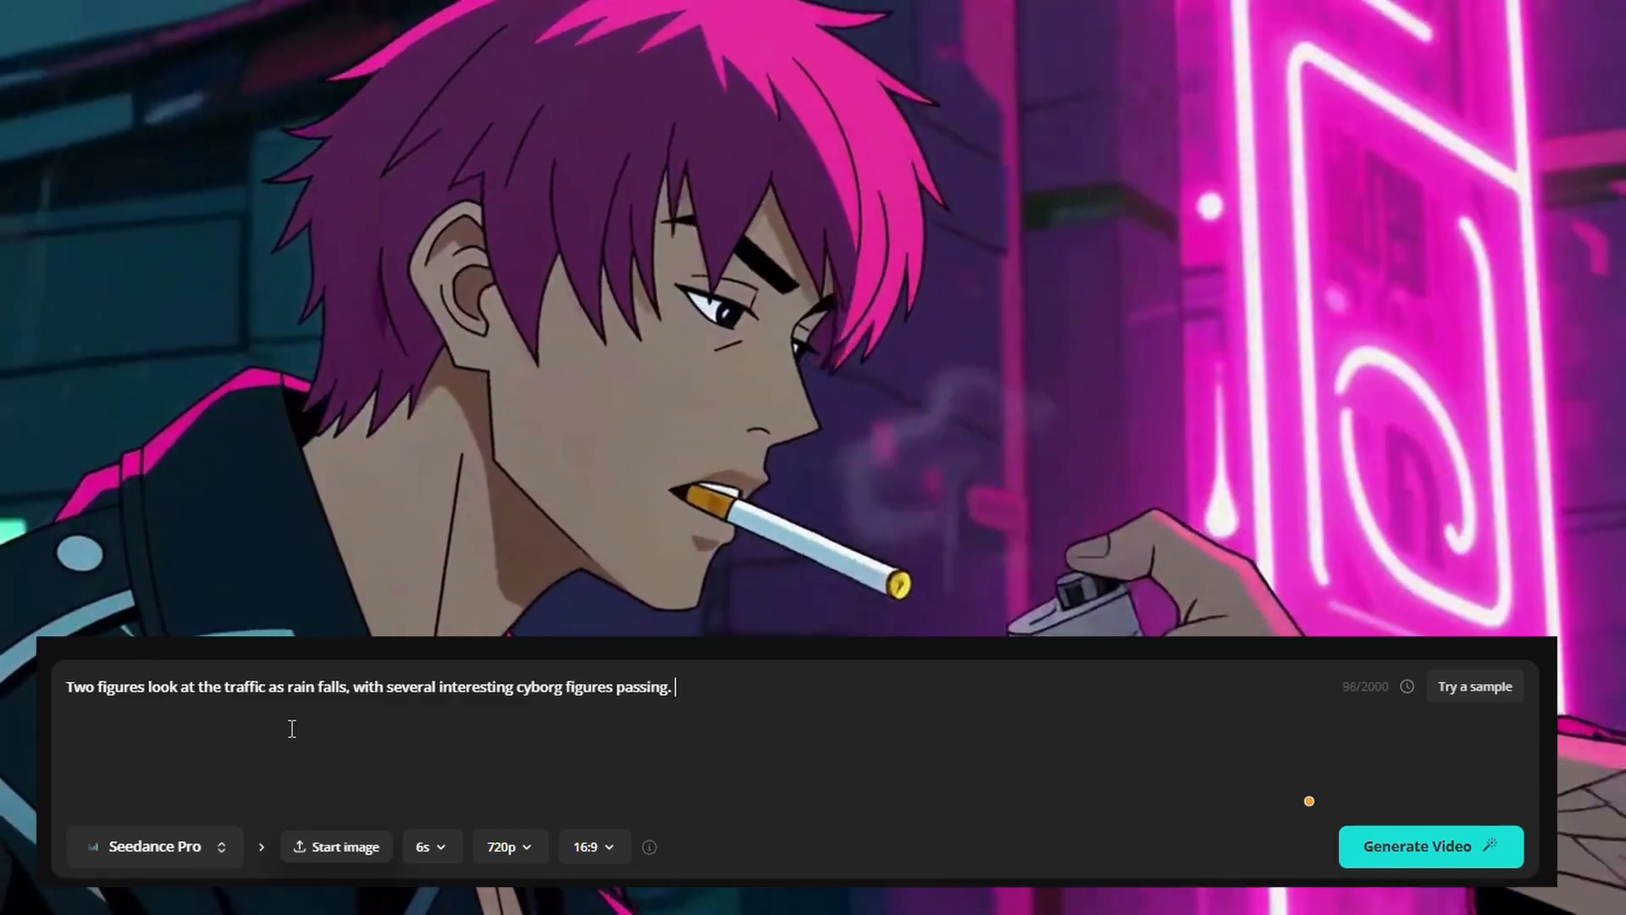
pyautogui.write('The camera switches to one of the figures lighting a cigarette. The camera switches t')
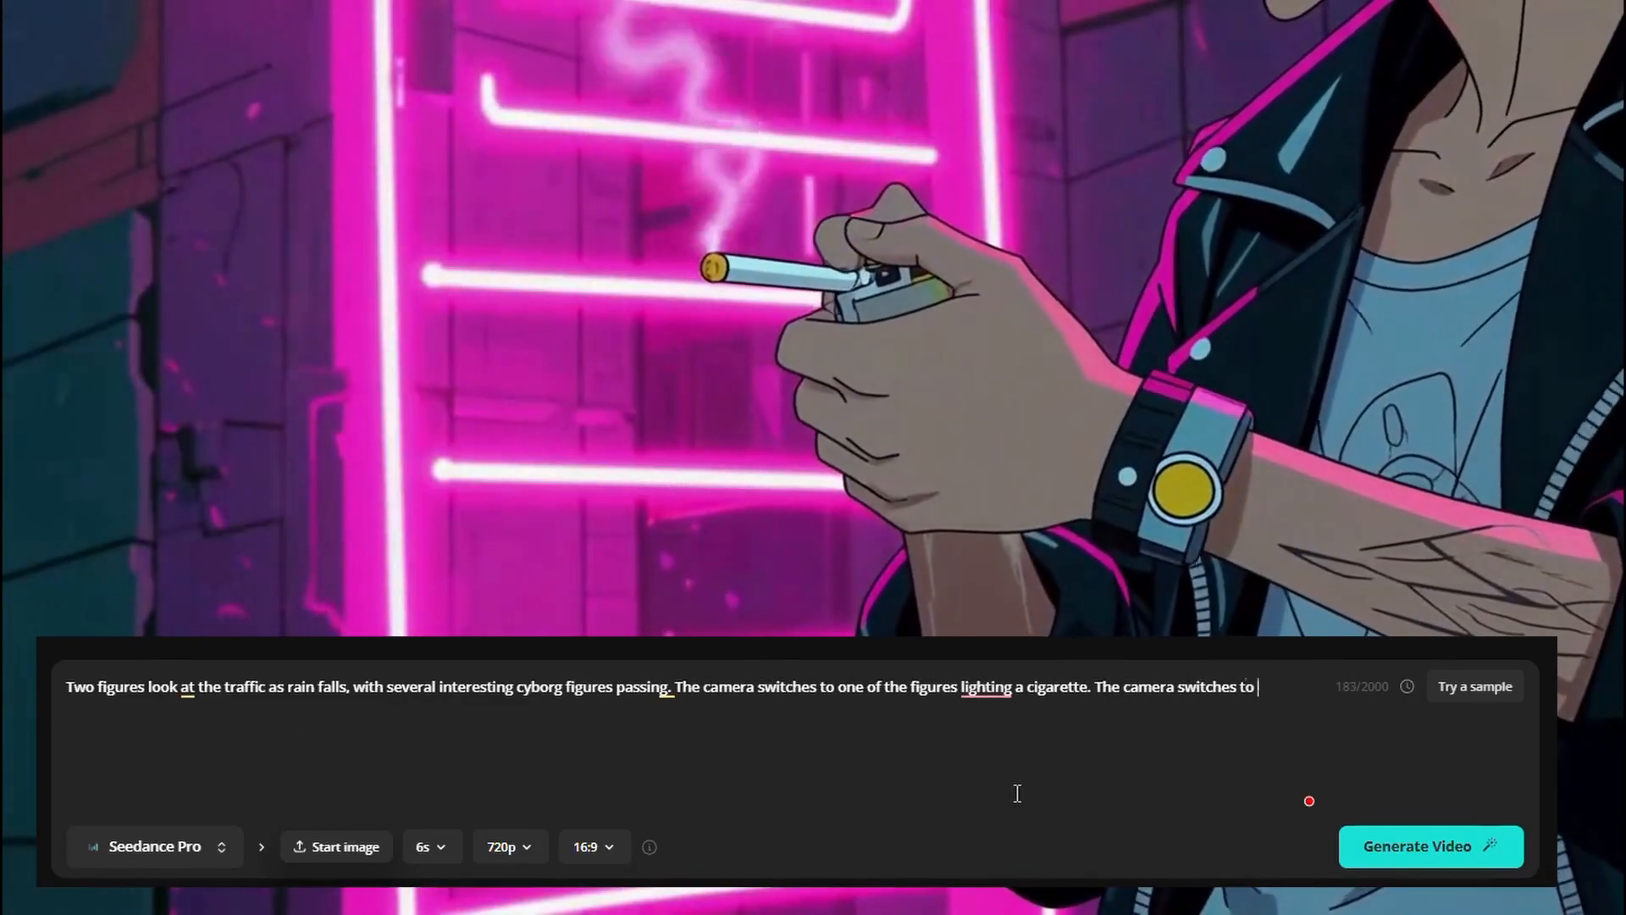
pyautogui.write('one of the characters.')
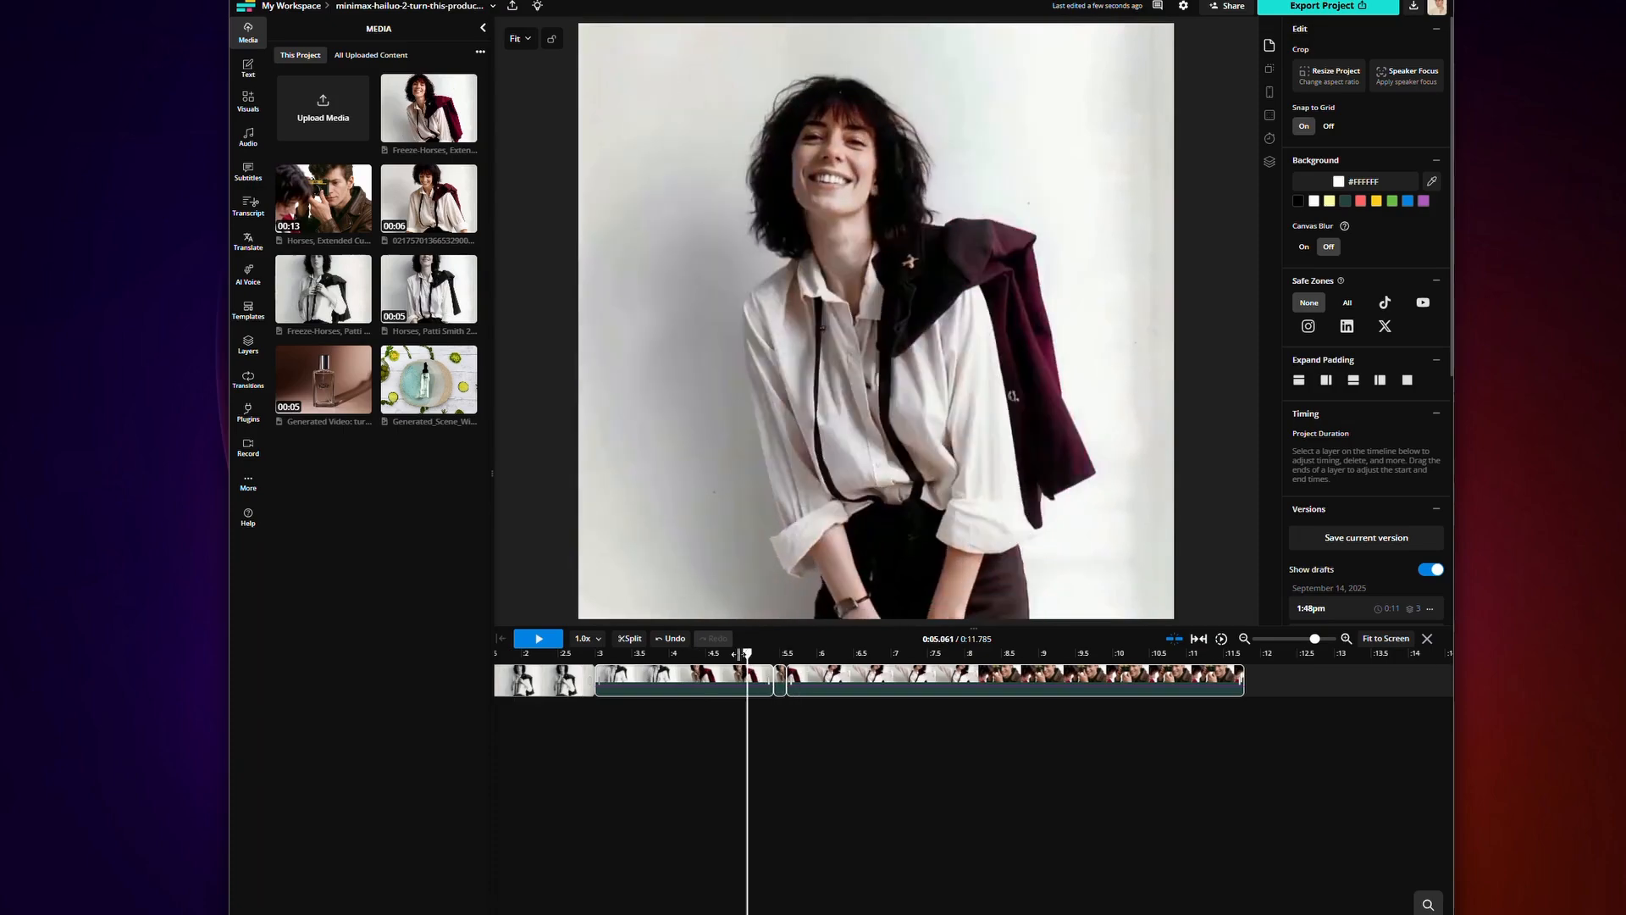
# Insert a freeze frame of the woman's clip, extending the timeline to 0:14.785
pyautogui.click(684, 679)
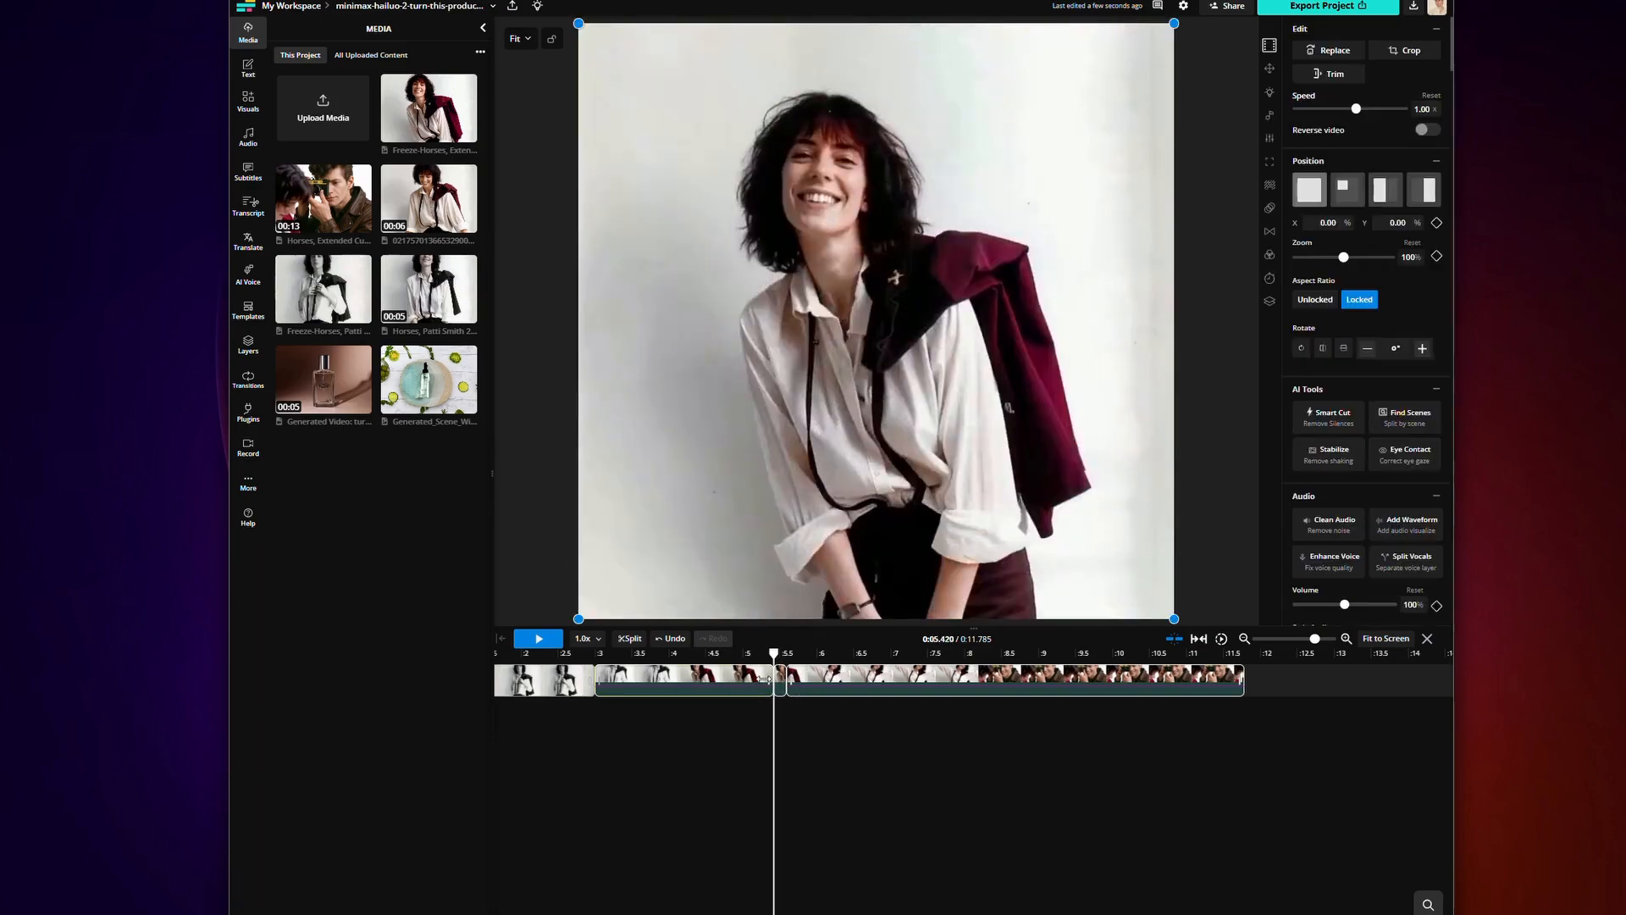
pyautogui.rightClick(762, 679)
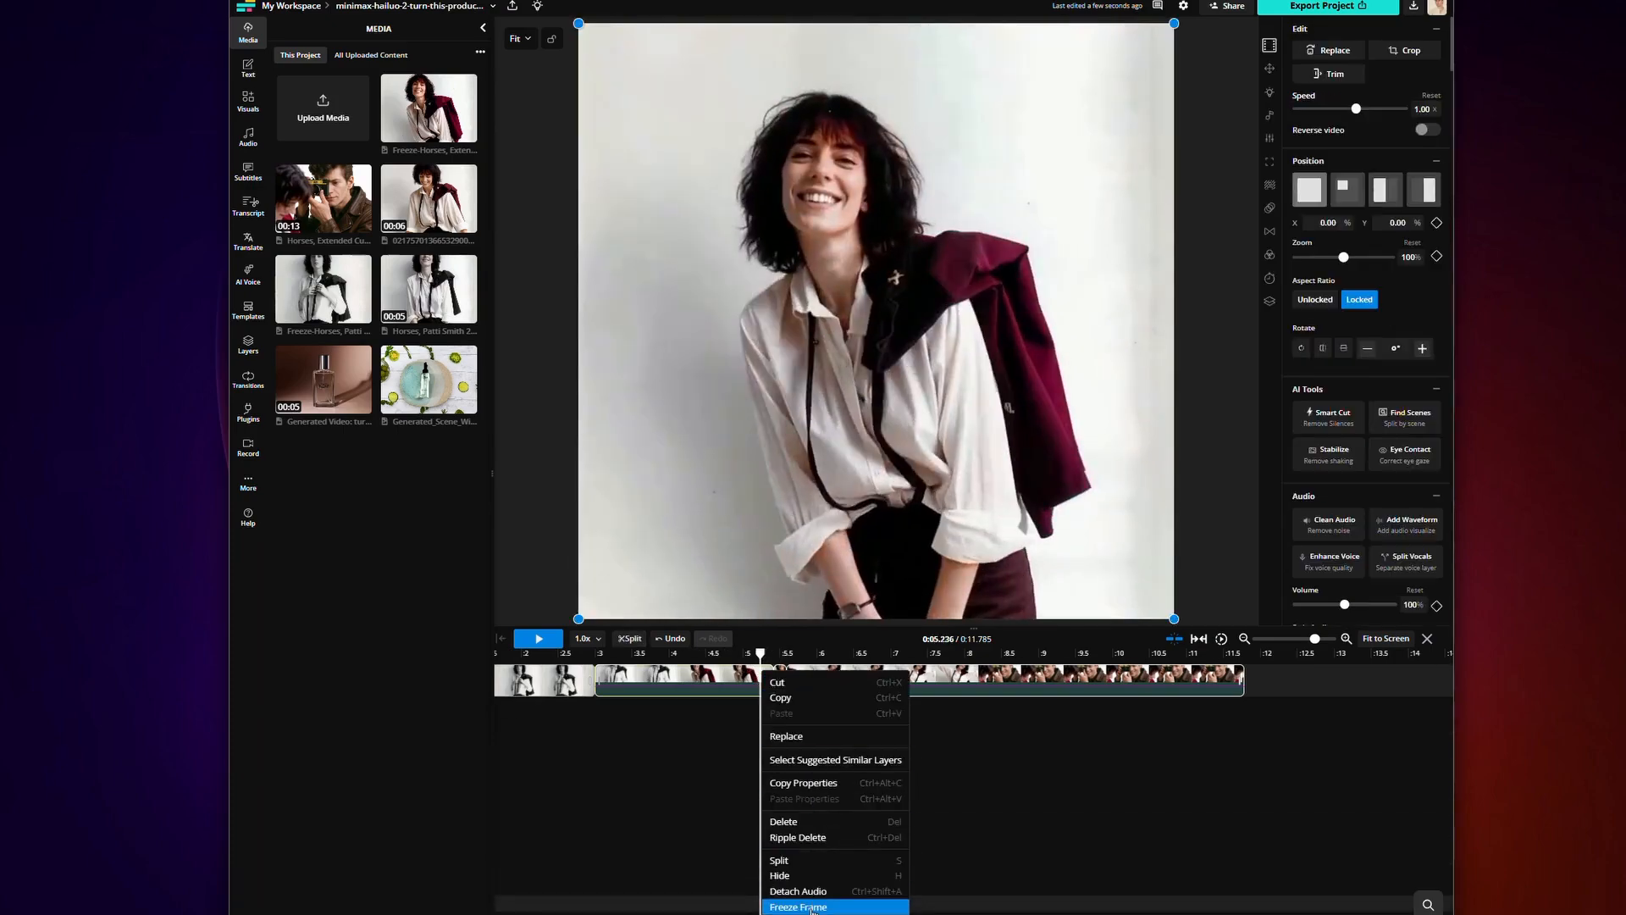
pyautogui.click(798, 906)
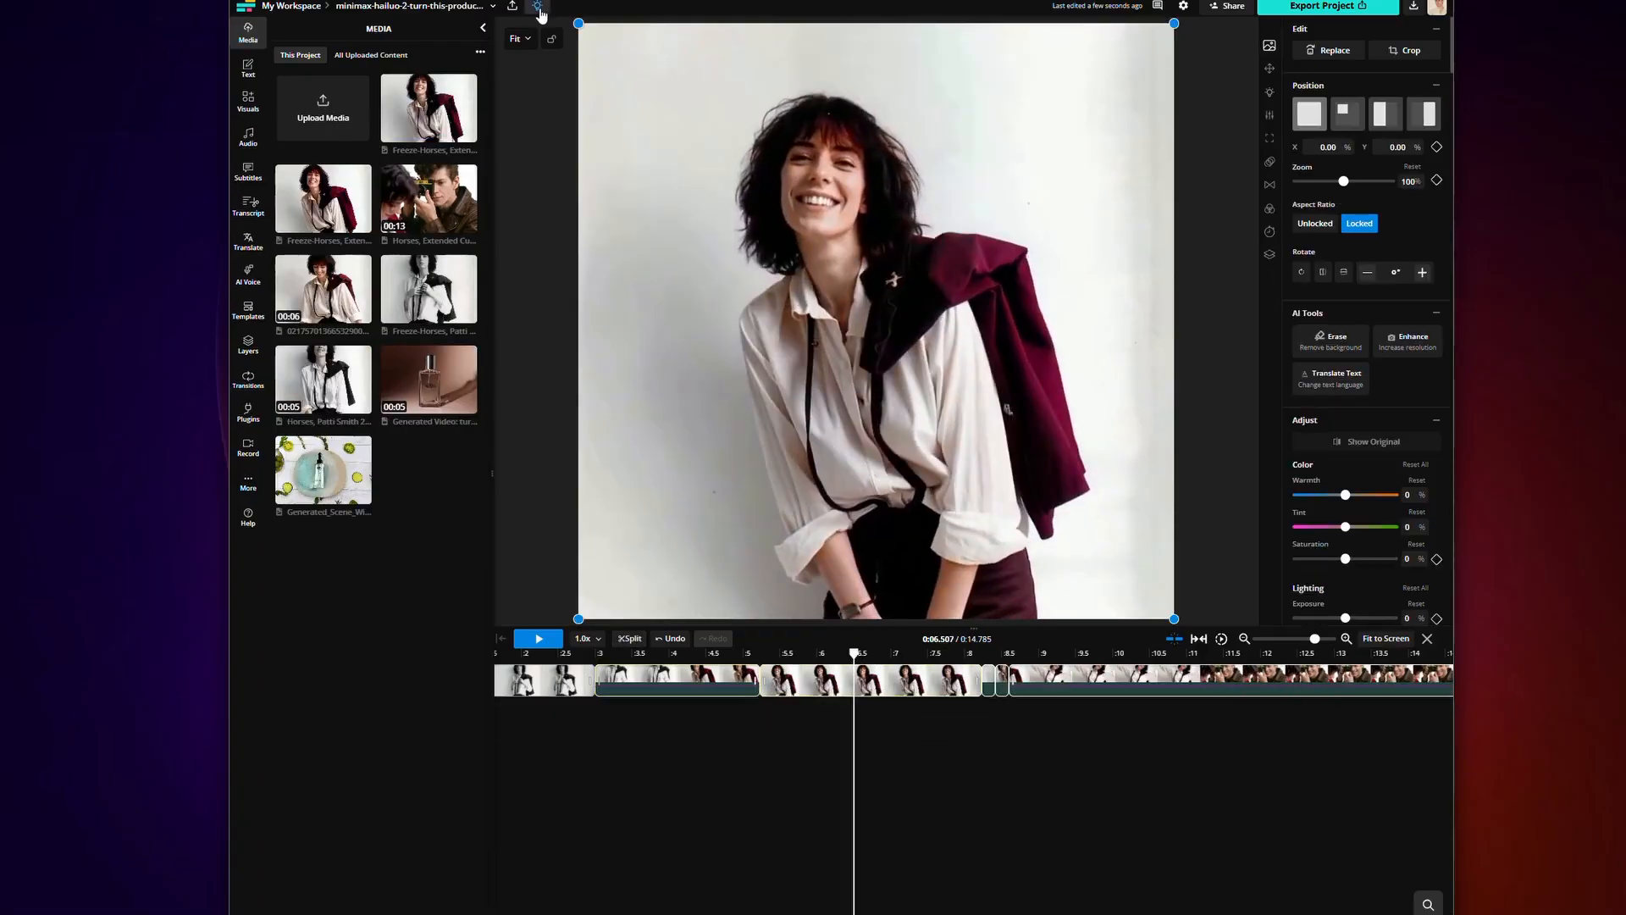
pyautogui.click(538, 6)
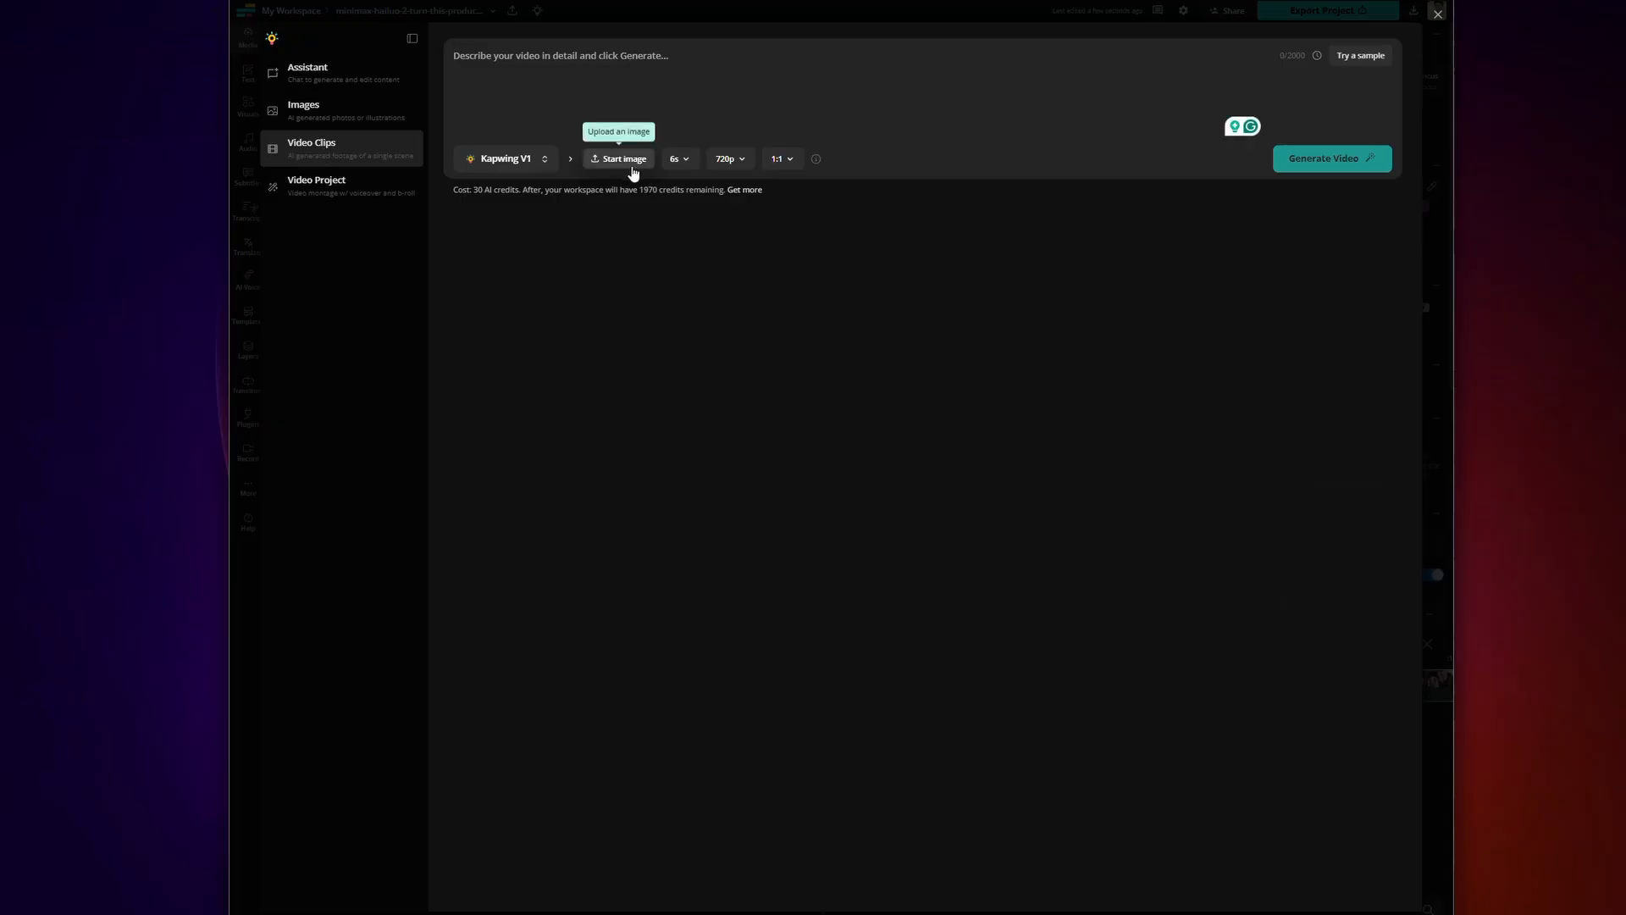
# Start a new untitled blank project from My Workspace
pyautogui.click(622, 158)
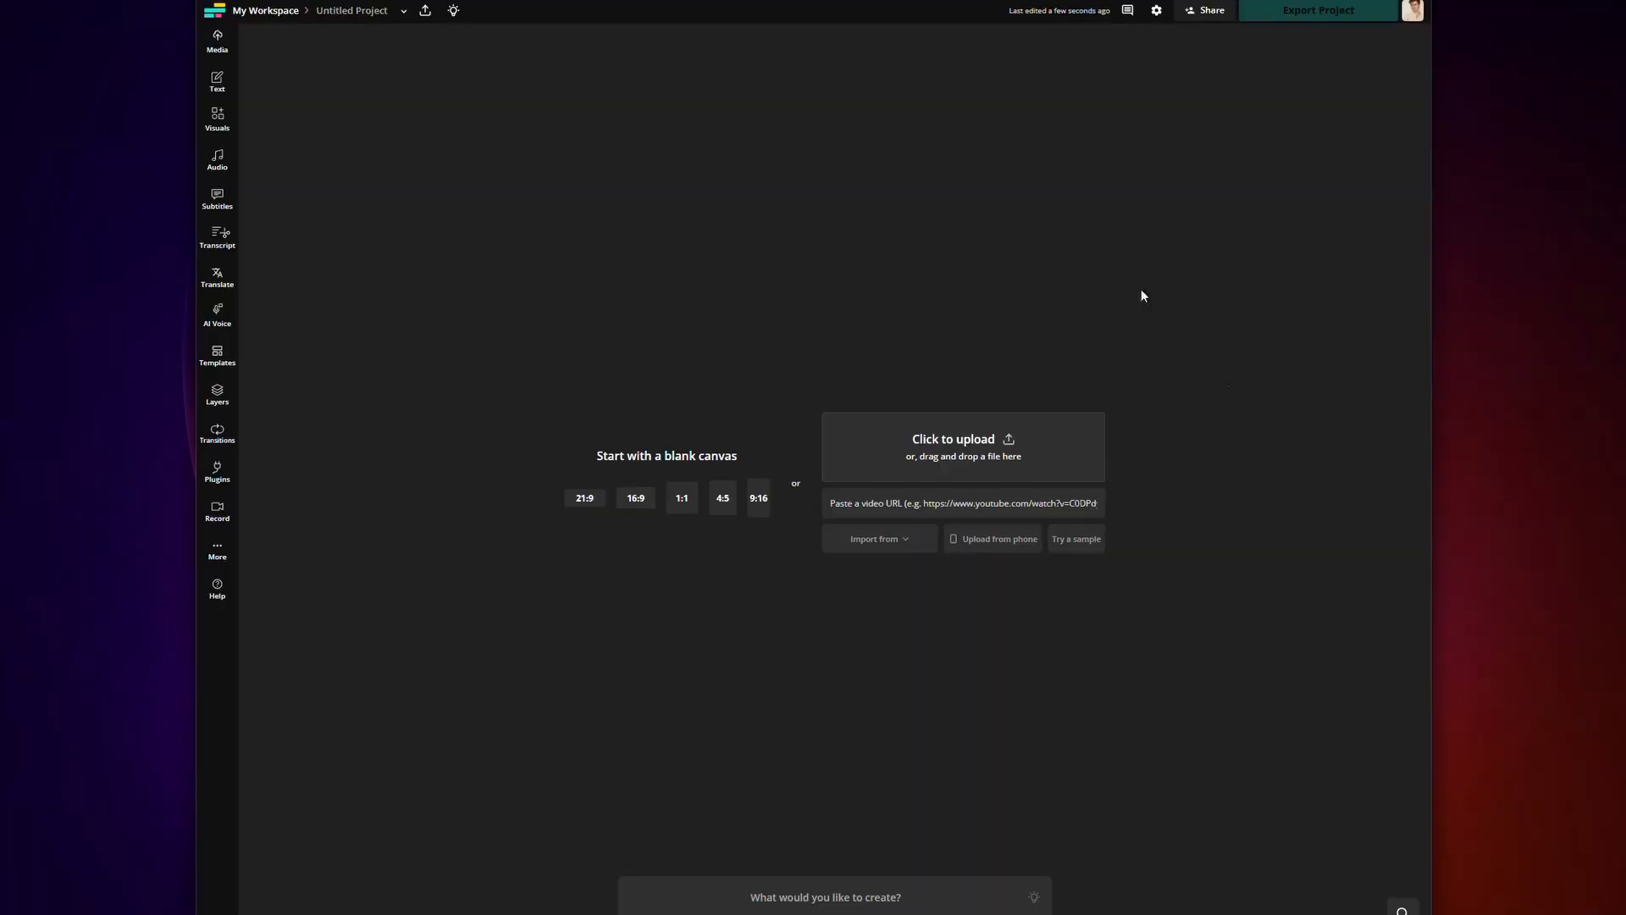
pyautogui.moveTo(464, 387)
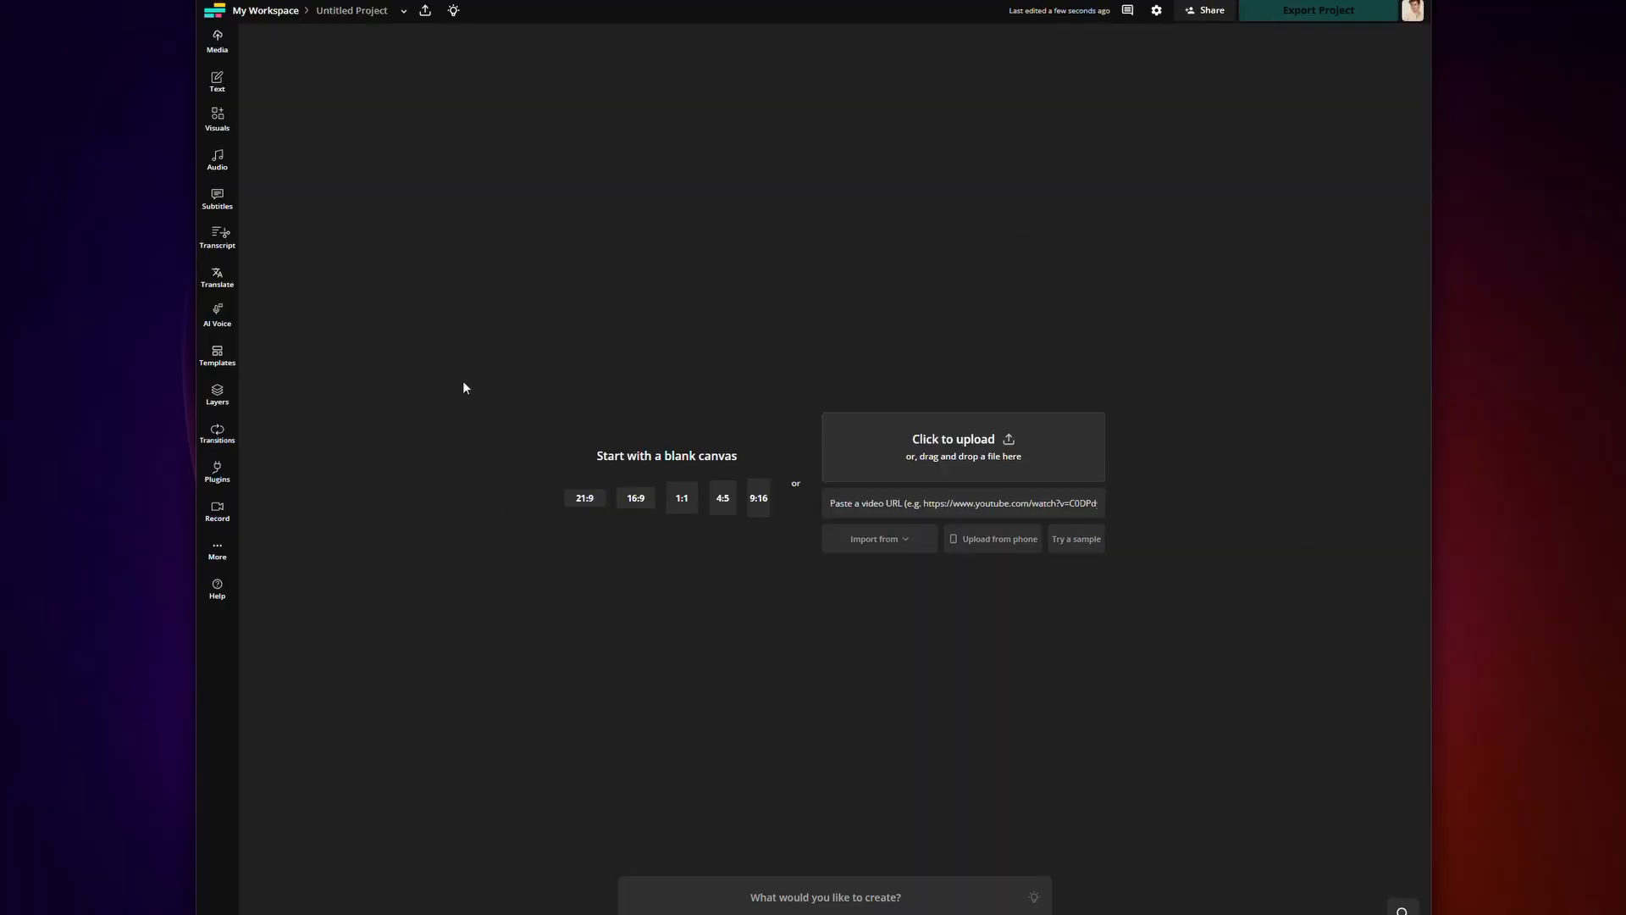
# Open the AI tools lightbulb and select Video Clips in the sidebar
pyautogui.click(453, 10)
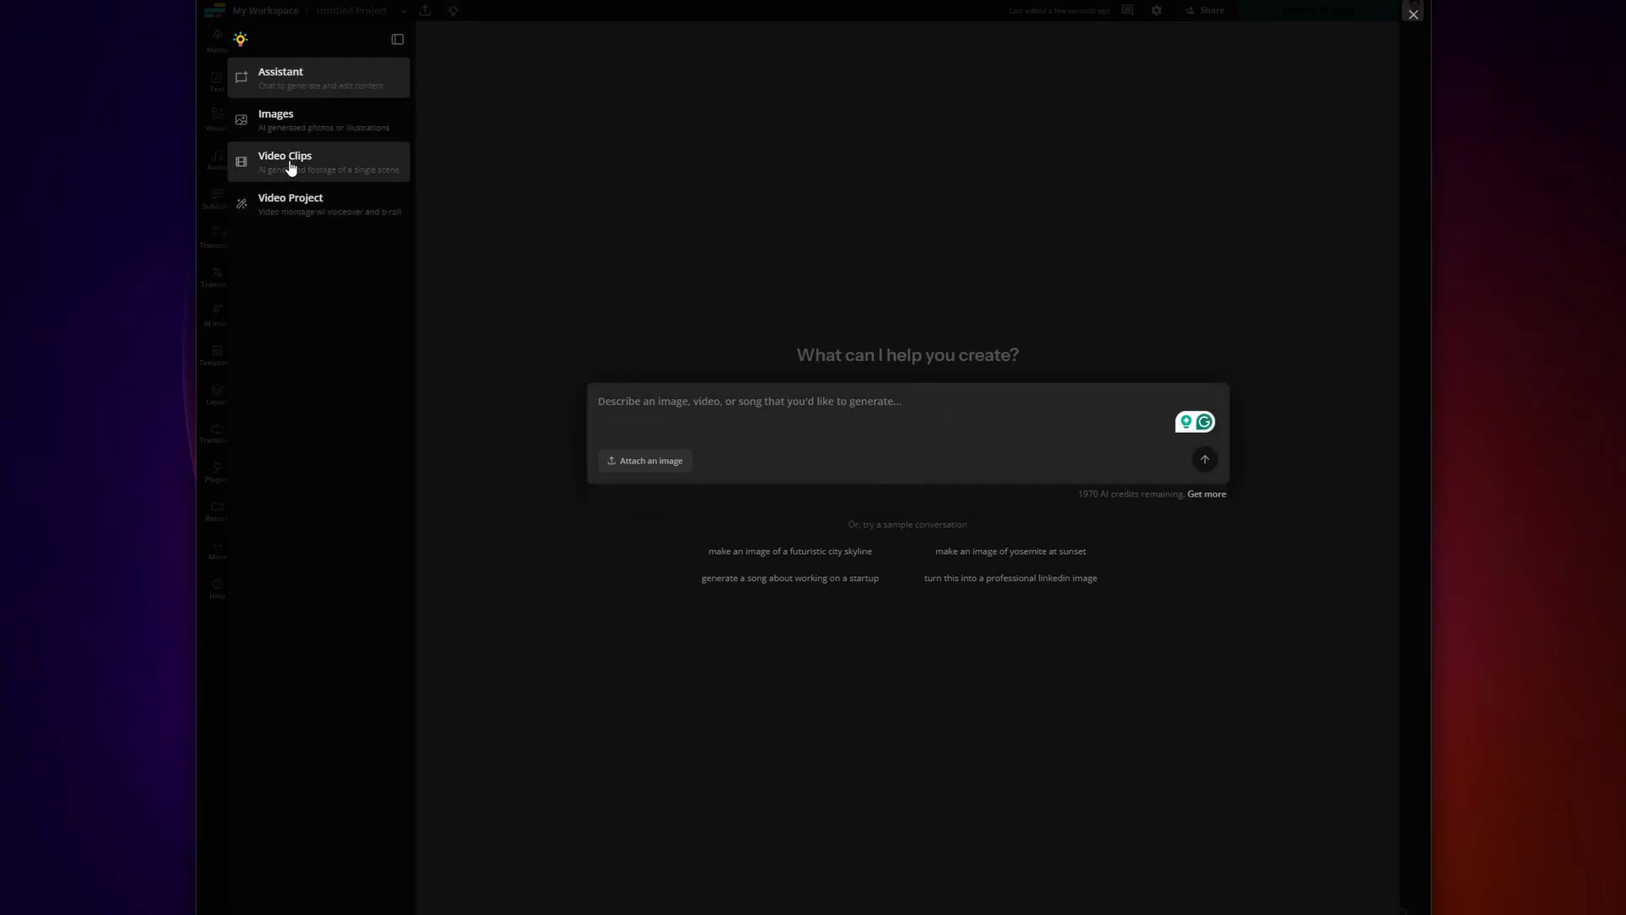
pyautogui.click(284, 161)
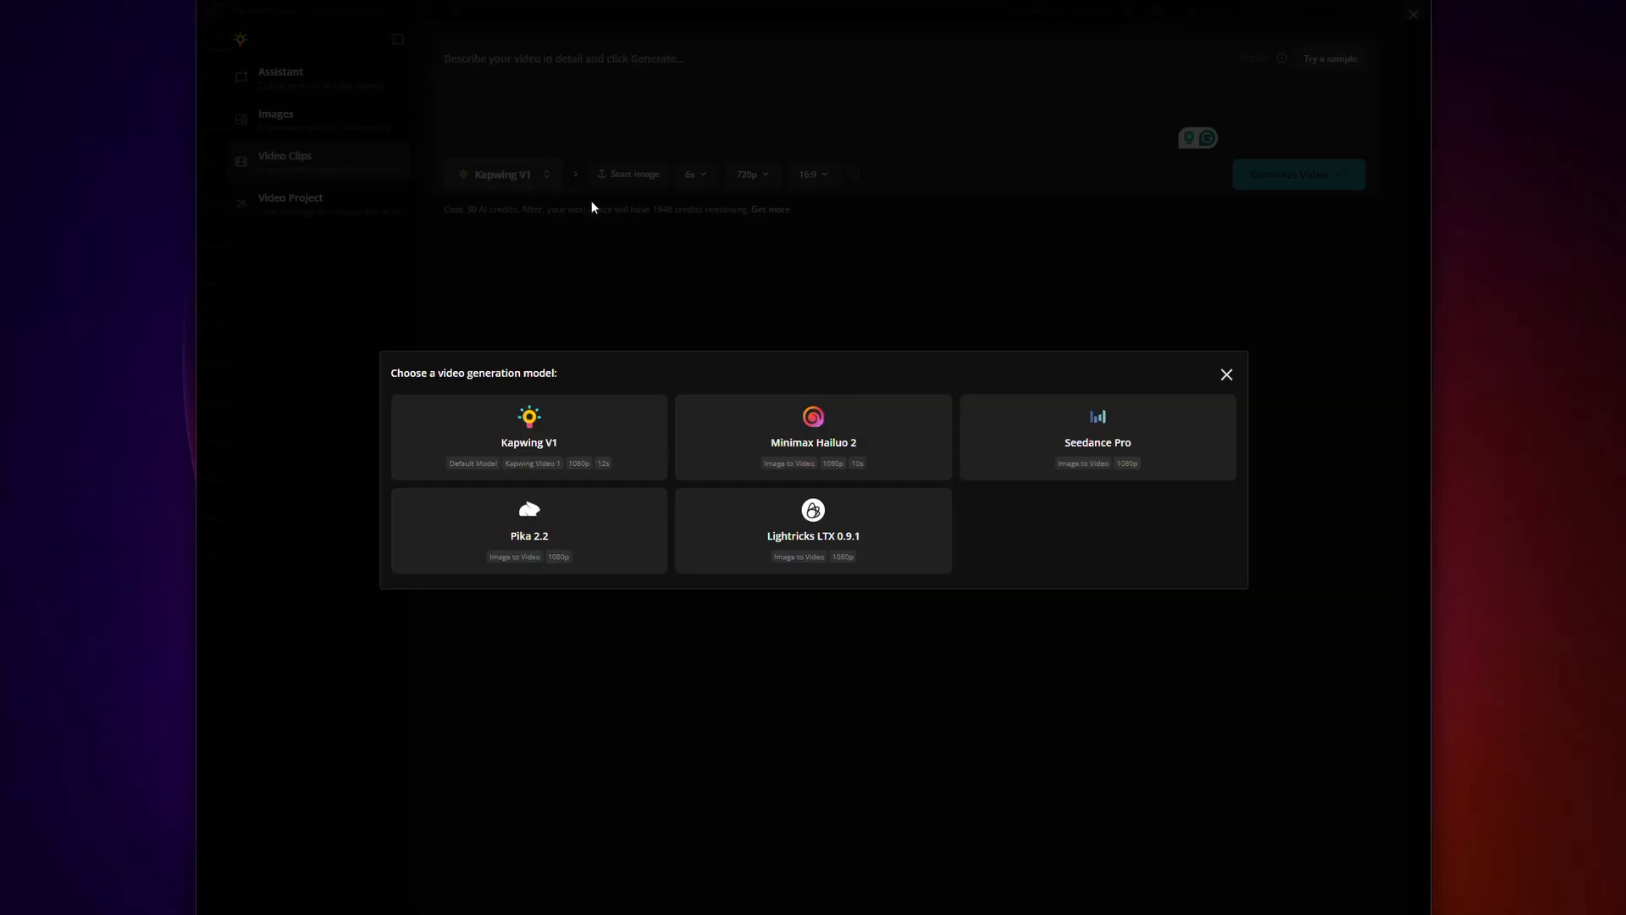
# Choose Seedance Pro at 6 seconds and 16:9, and begin typing 'A ballerina' as the prompt
pyautogui.click(1096, 435)
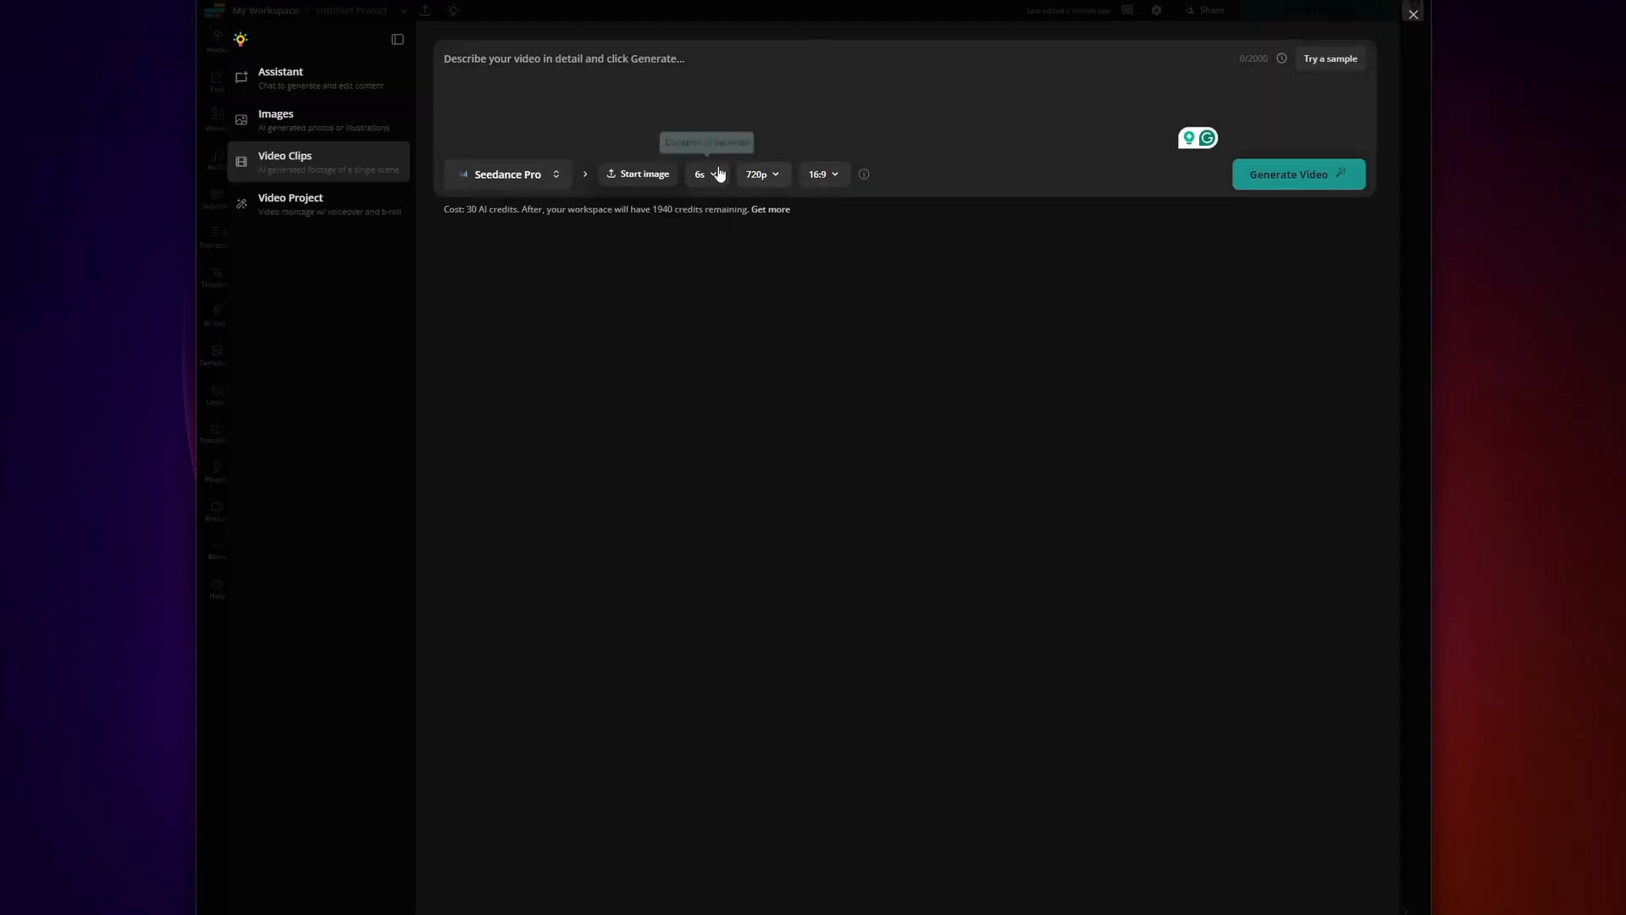
pyautogui.click(824, 173)
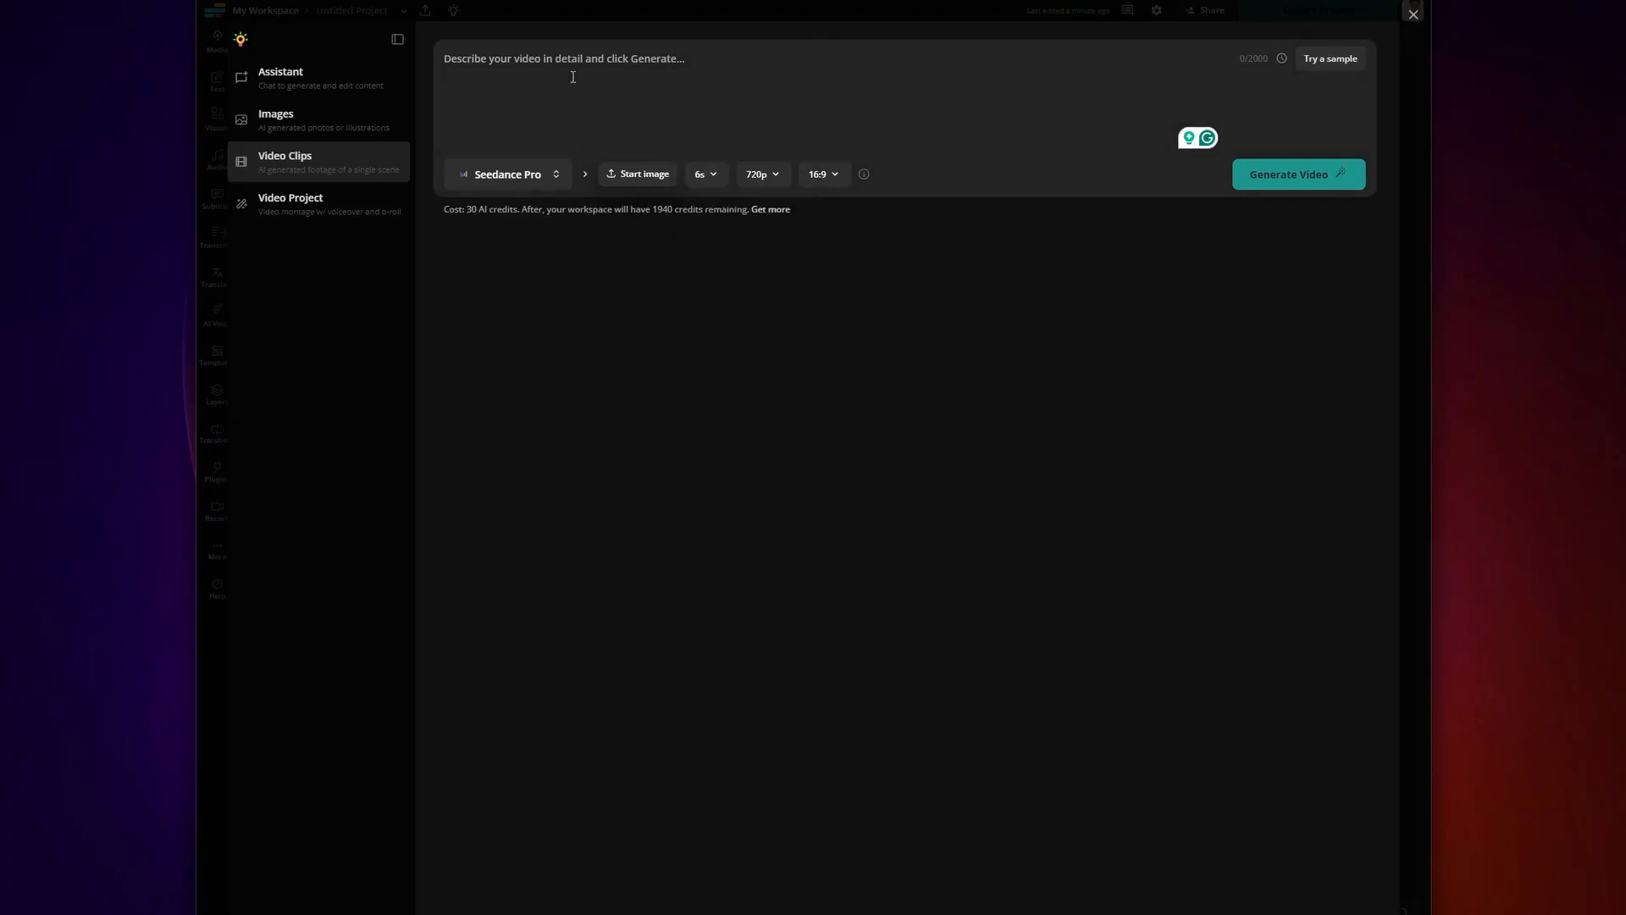
pyautogui.click(821, 173)
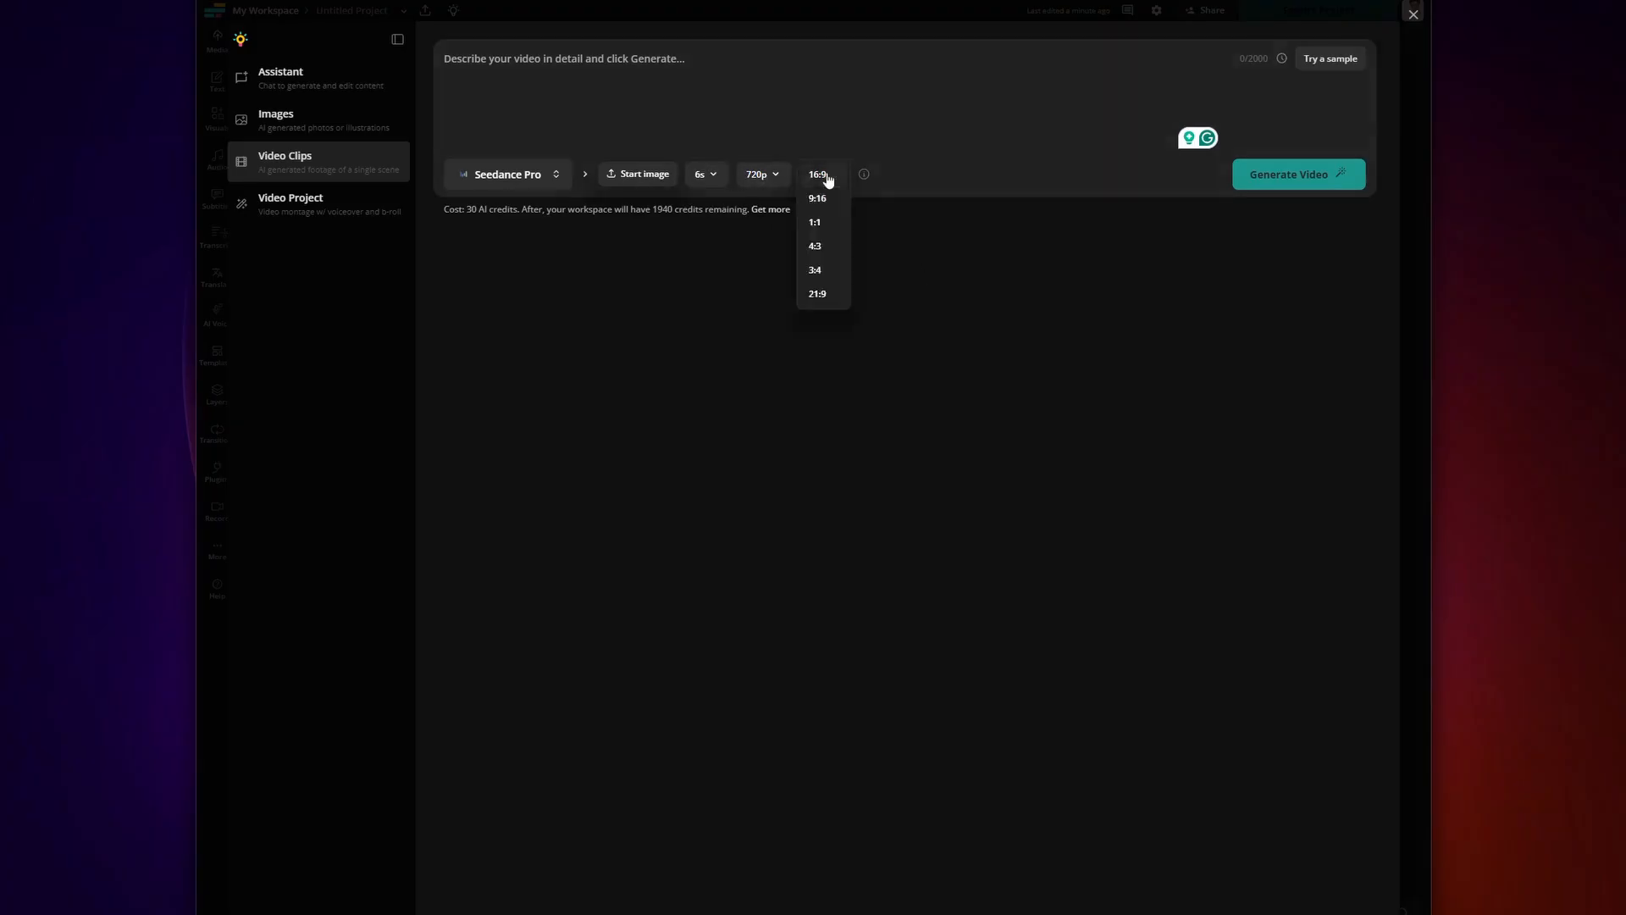
pyautogui.click(818, 173)
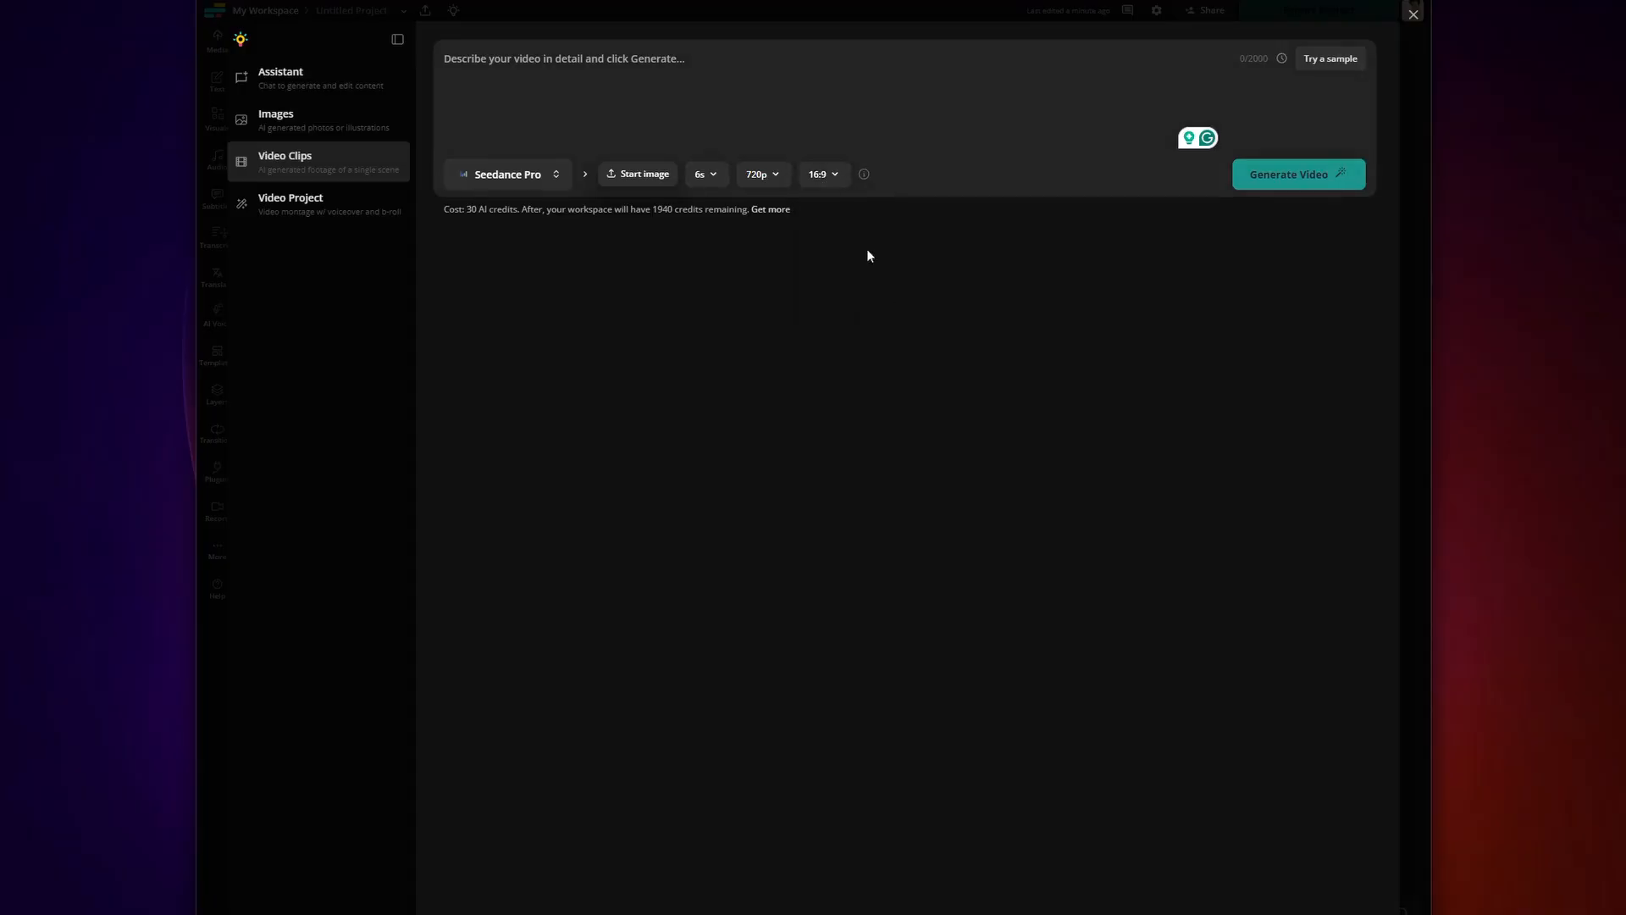
pyautogui.write('A b')
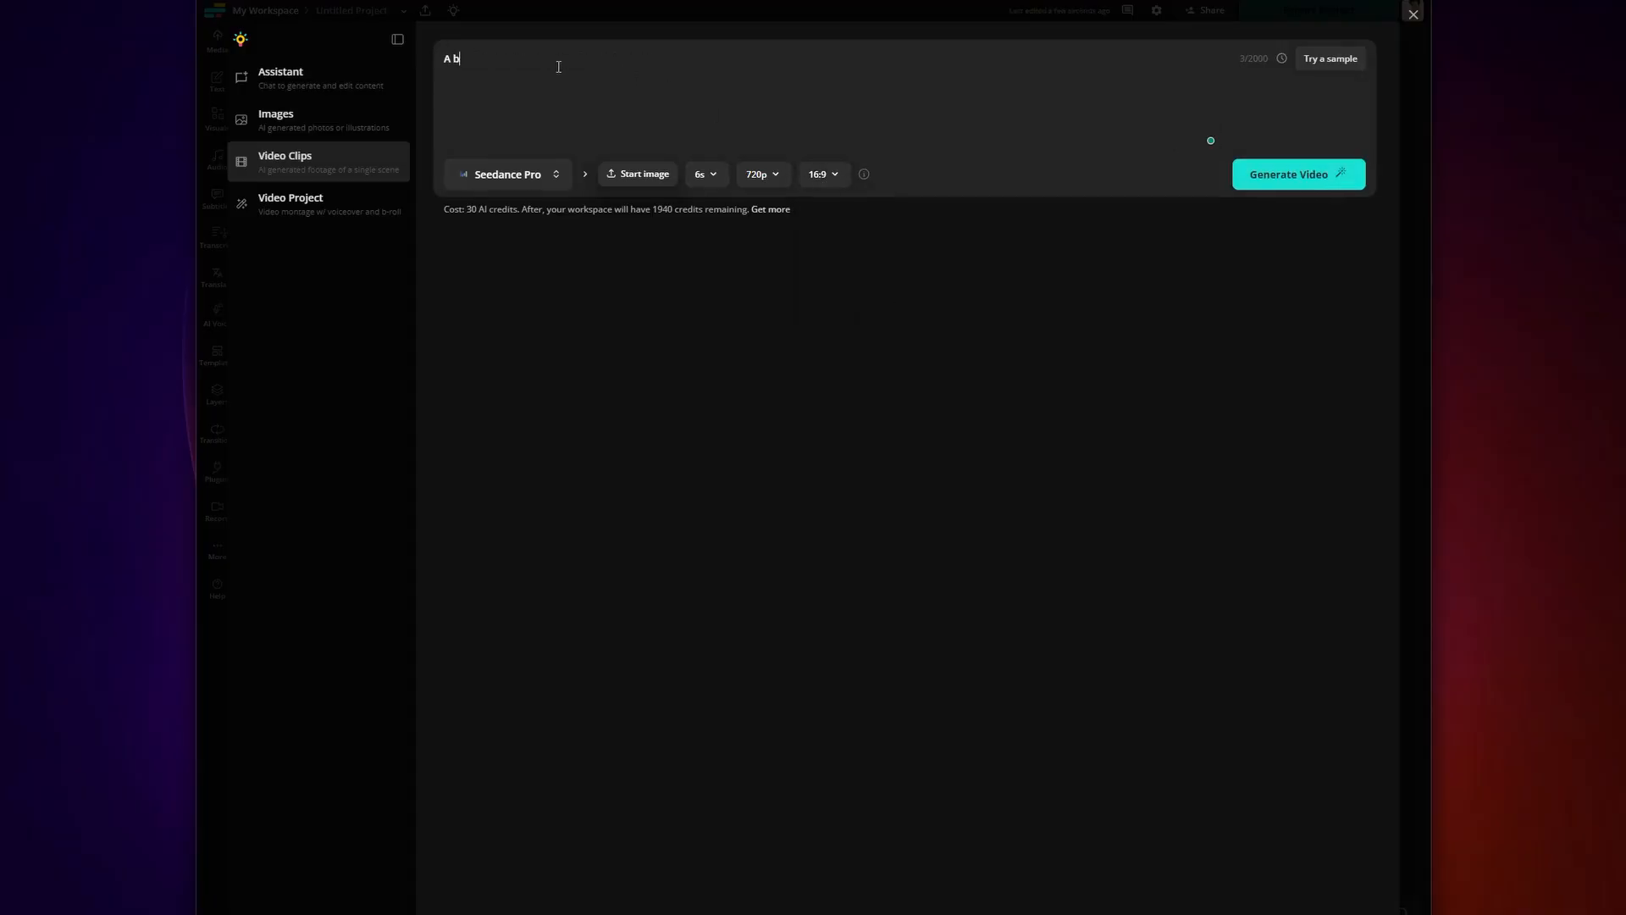
pyautogui.write('allerina made of tr')
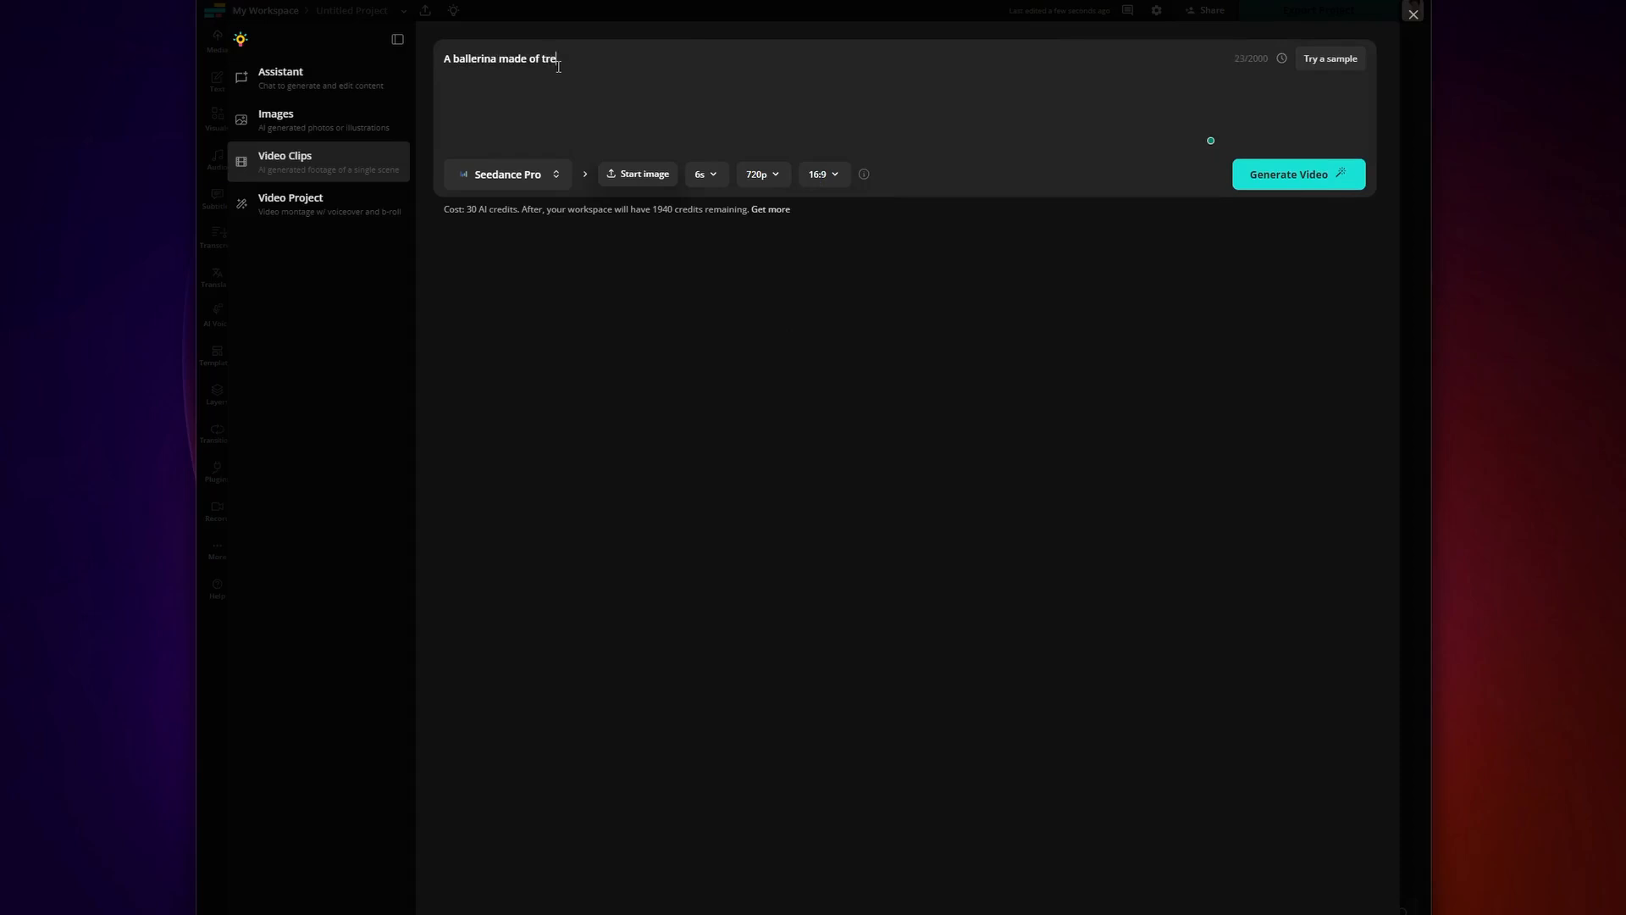
# Finish the prompt, generate the tree ballerina clip, preview it, and add it to a project
pyautogui.write('es')
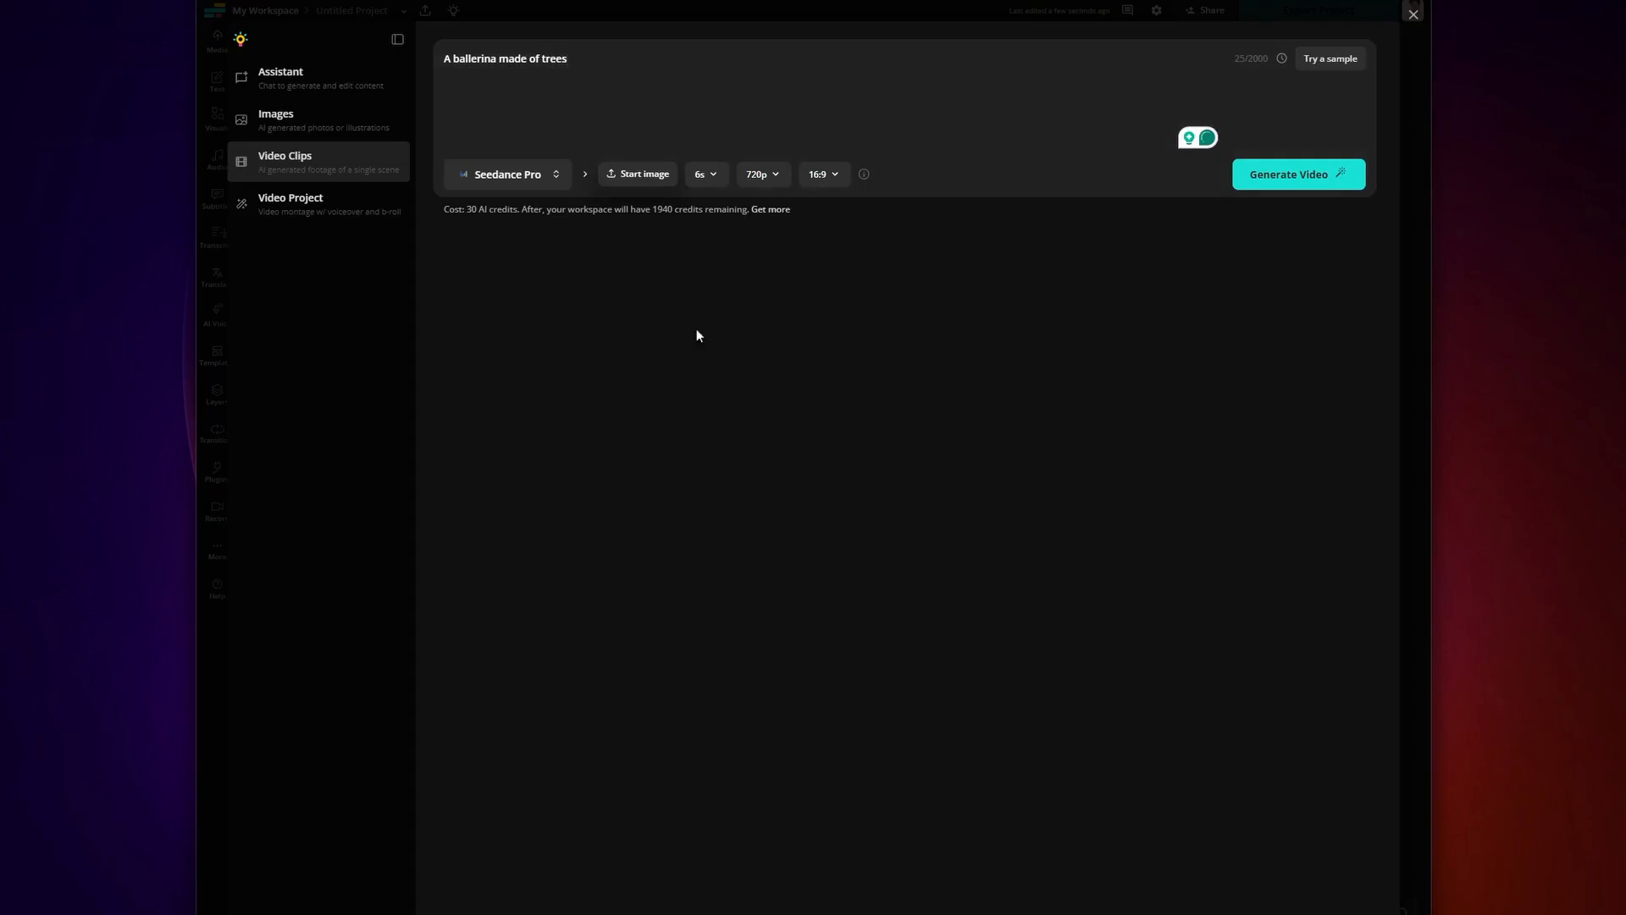
pyautogui.click(1296, 172)
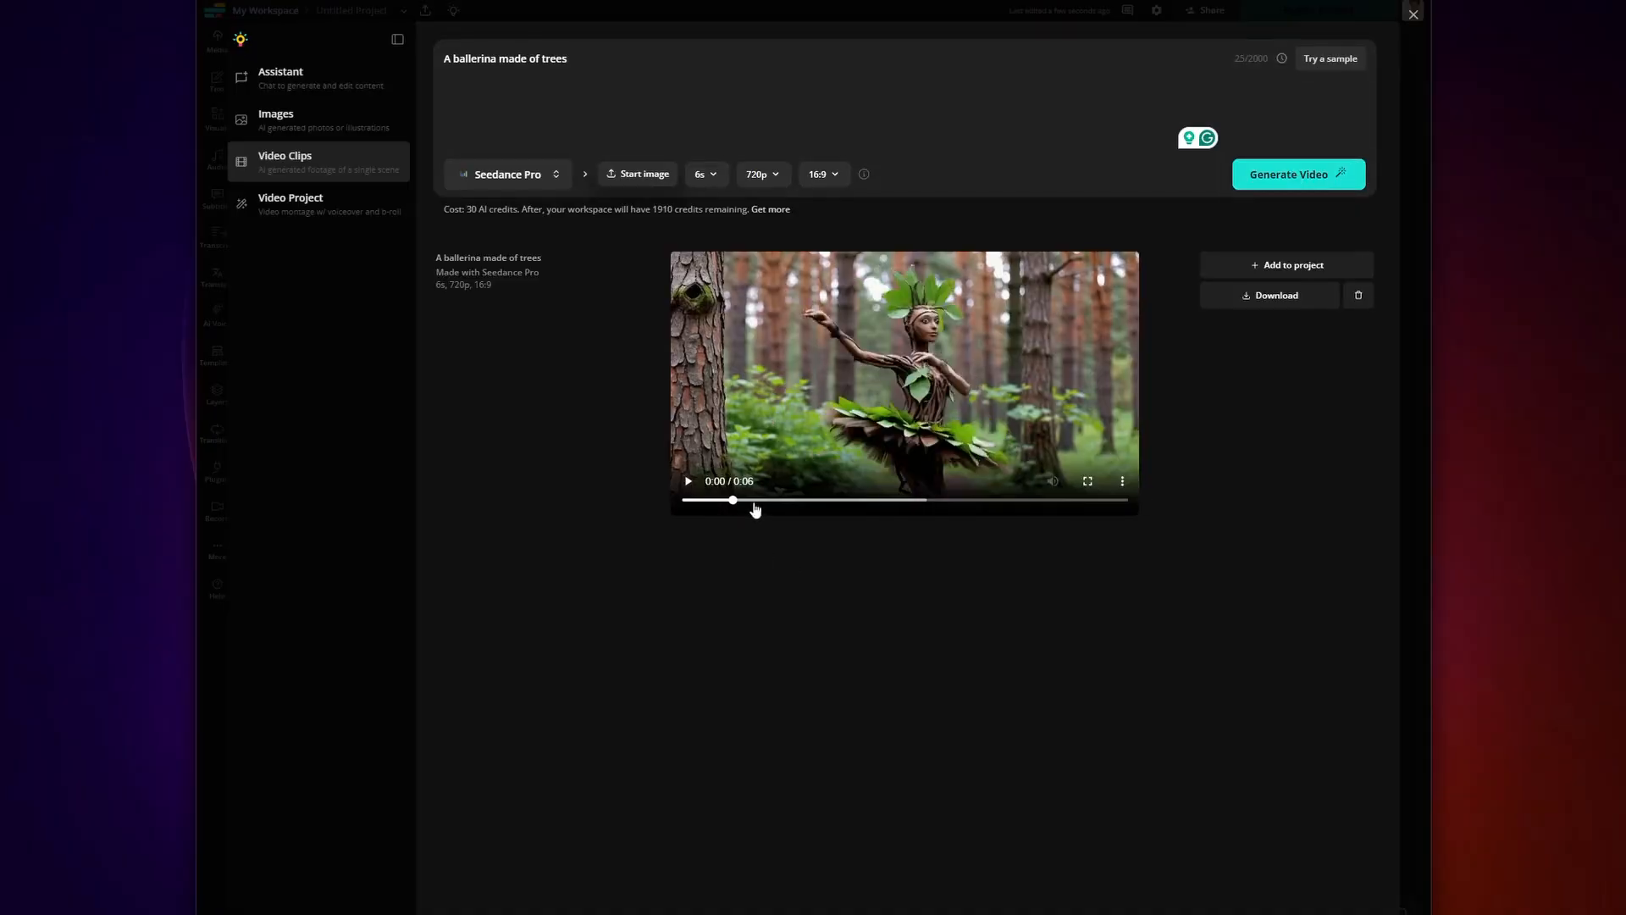
pyautogui.click(688, 480)
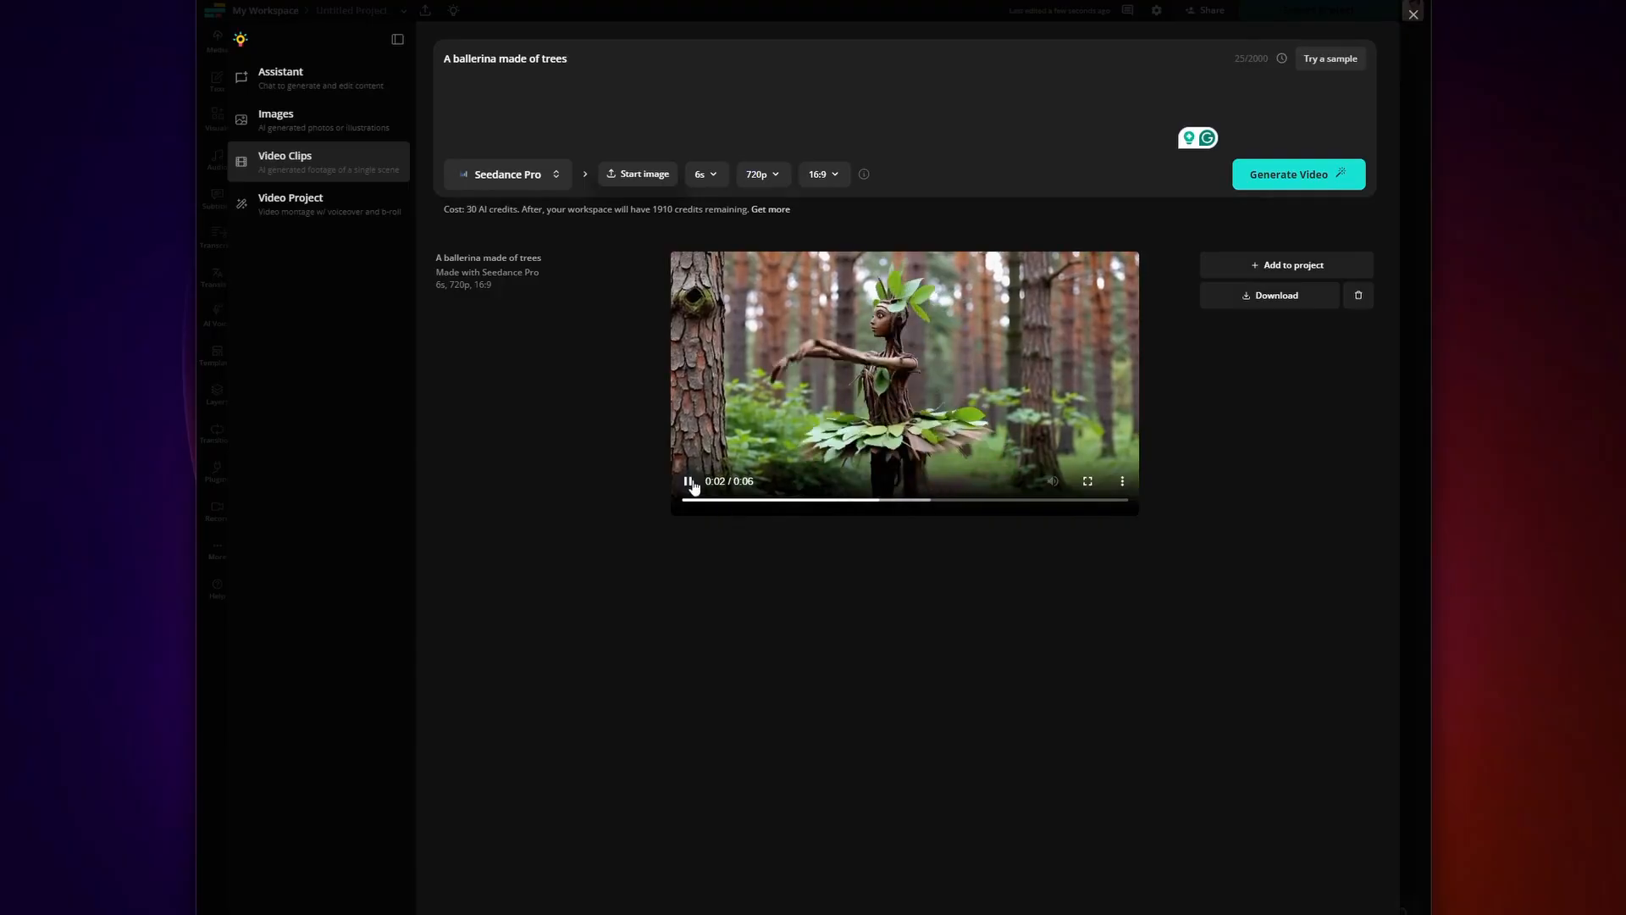
pyautogui.click(688, 481)
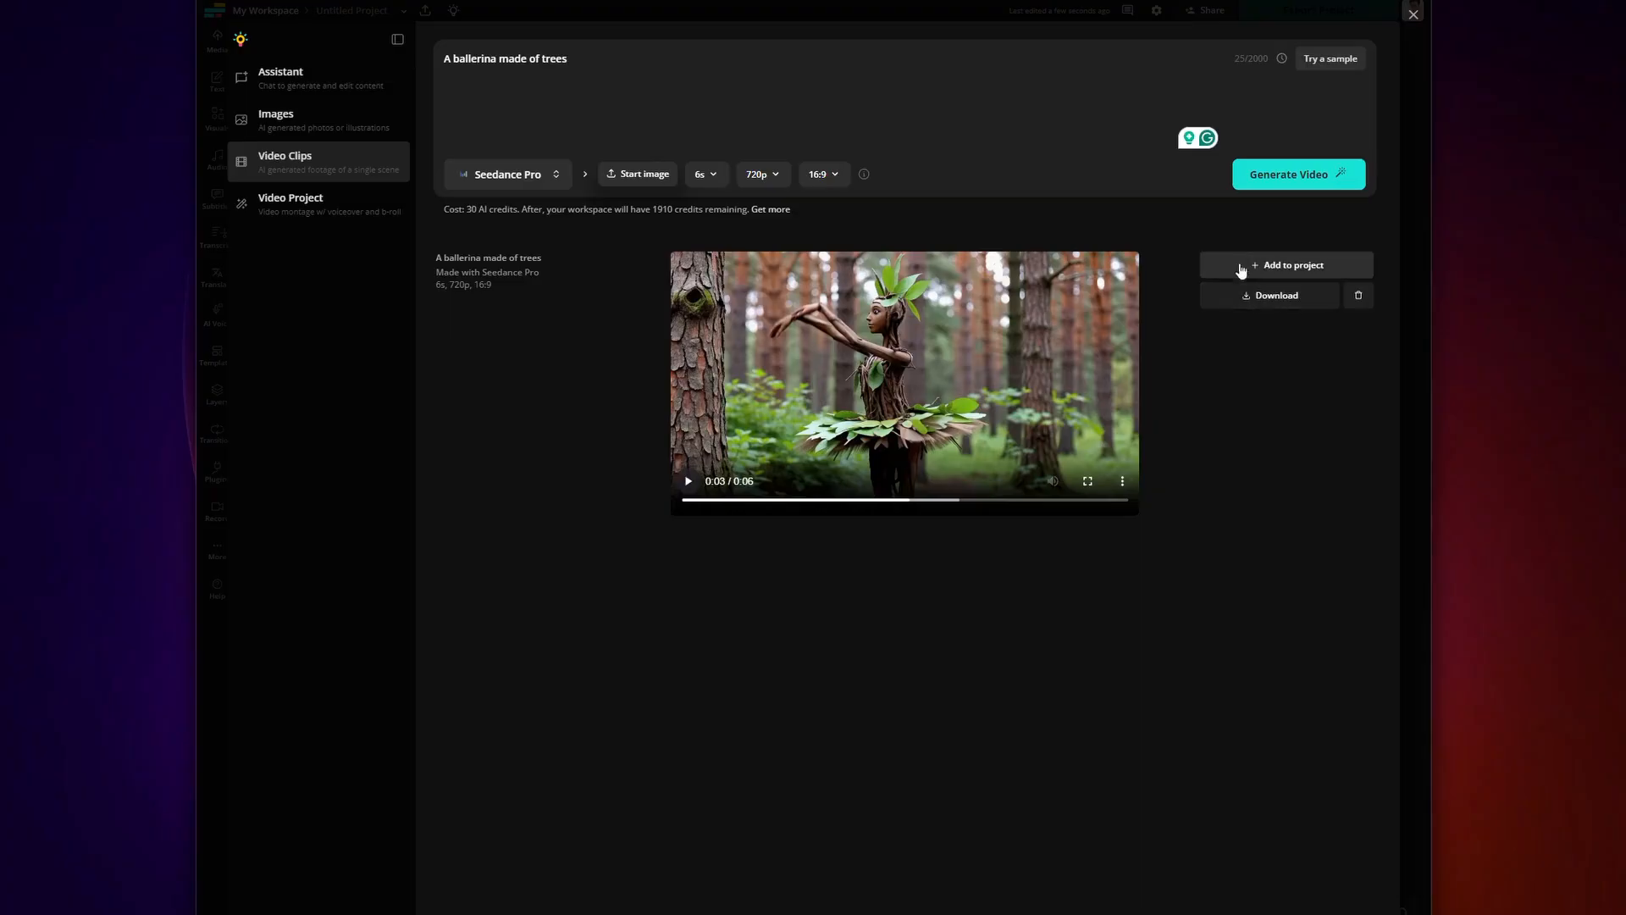
pyautogui.click(1286, 264)
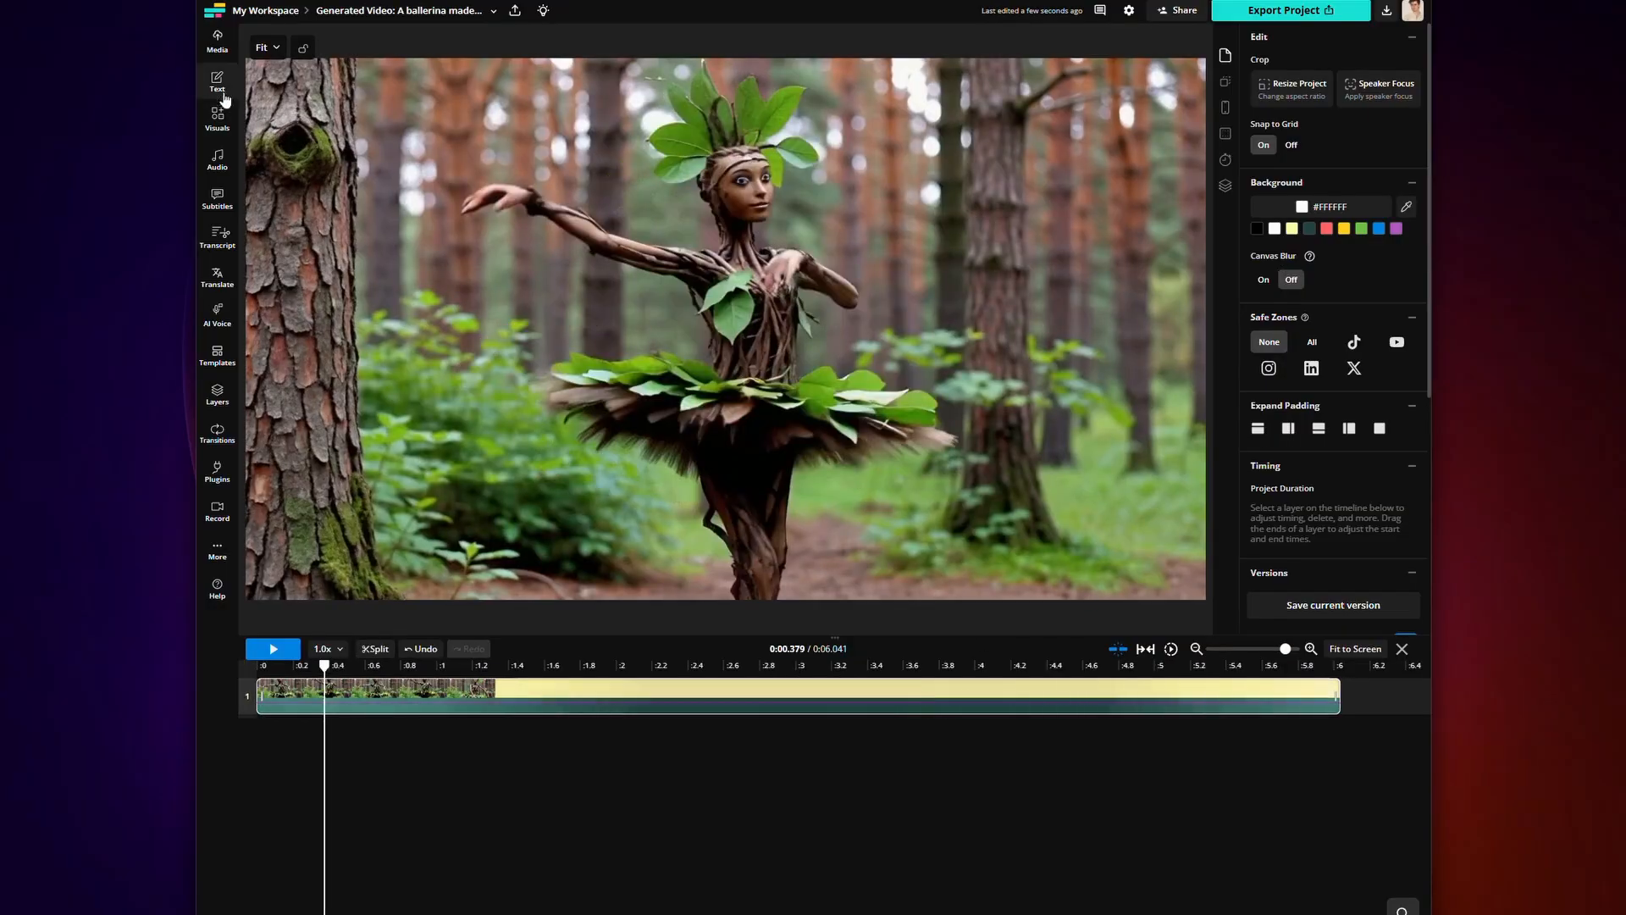
# Browse the Subtitles, Visuals, Layers and Text side panels, ending on text styles
pyautogui.click(217, 197)
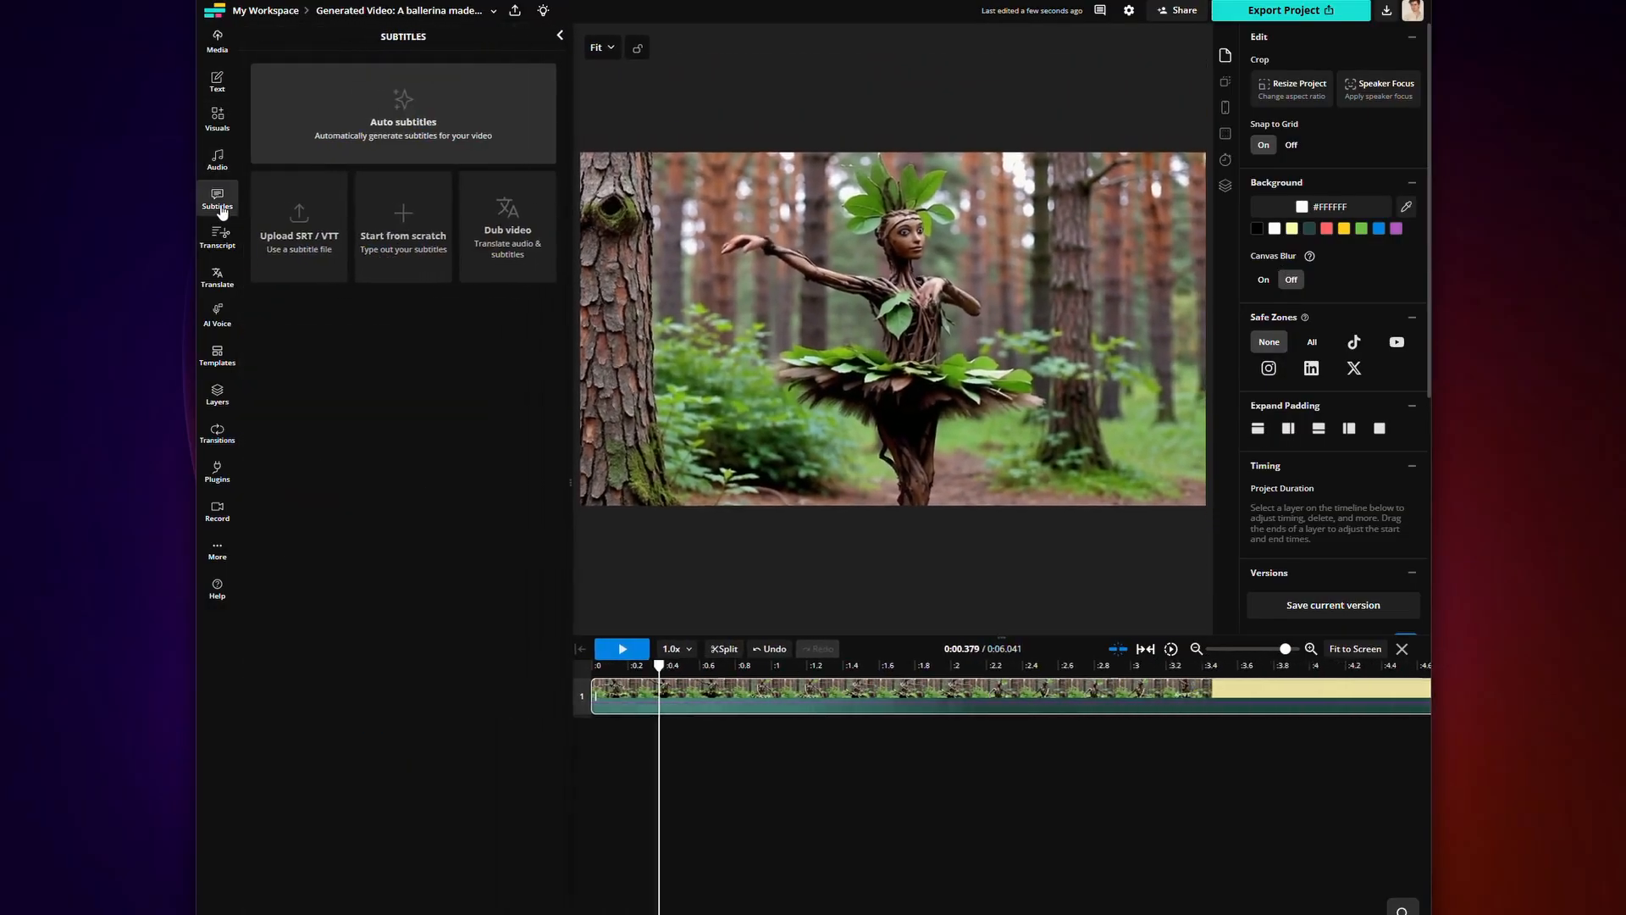
pyautogui.click(217, 117)
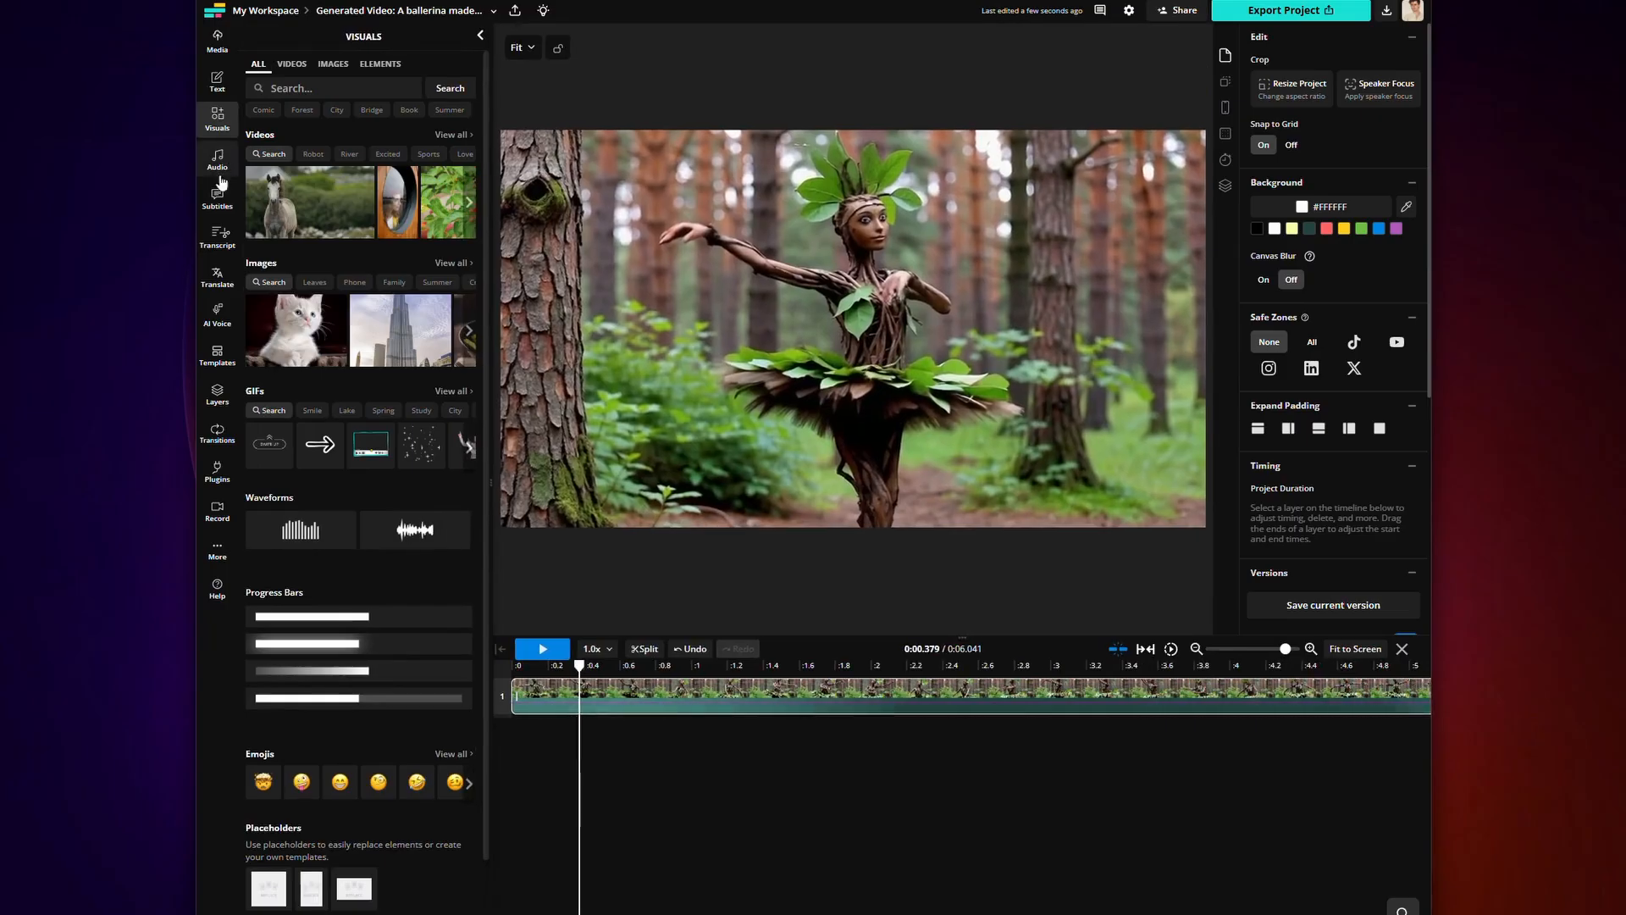
pyautogui.click(217, 394)
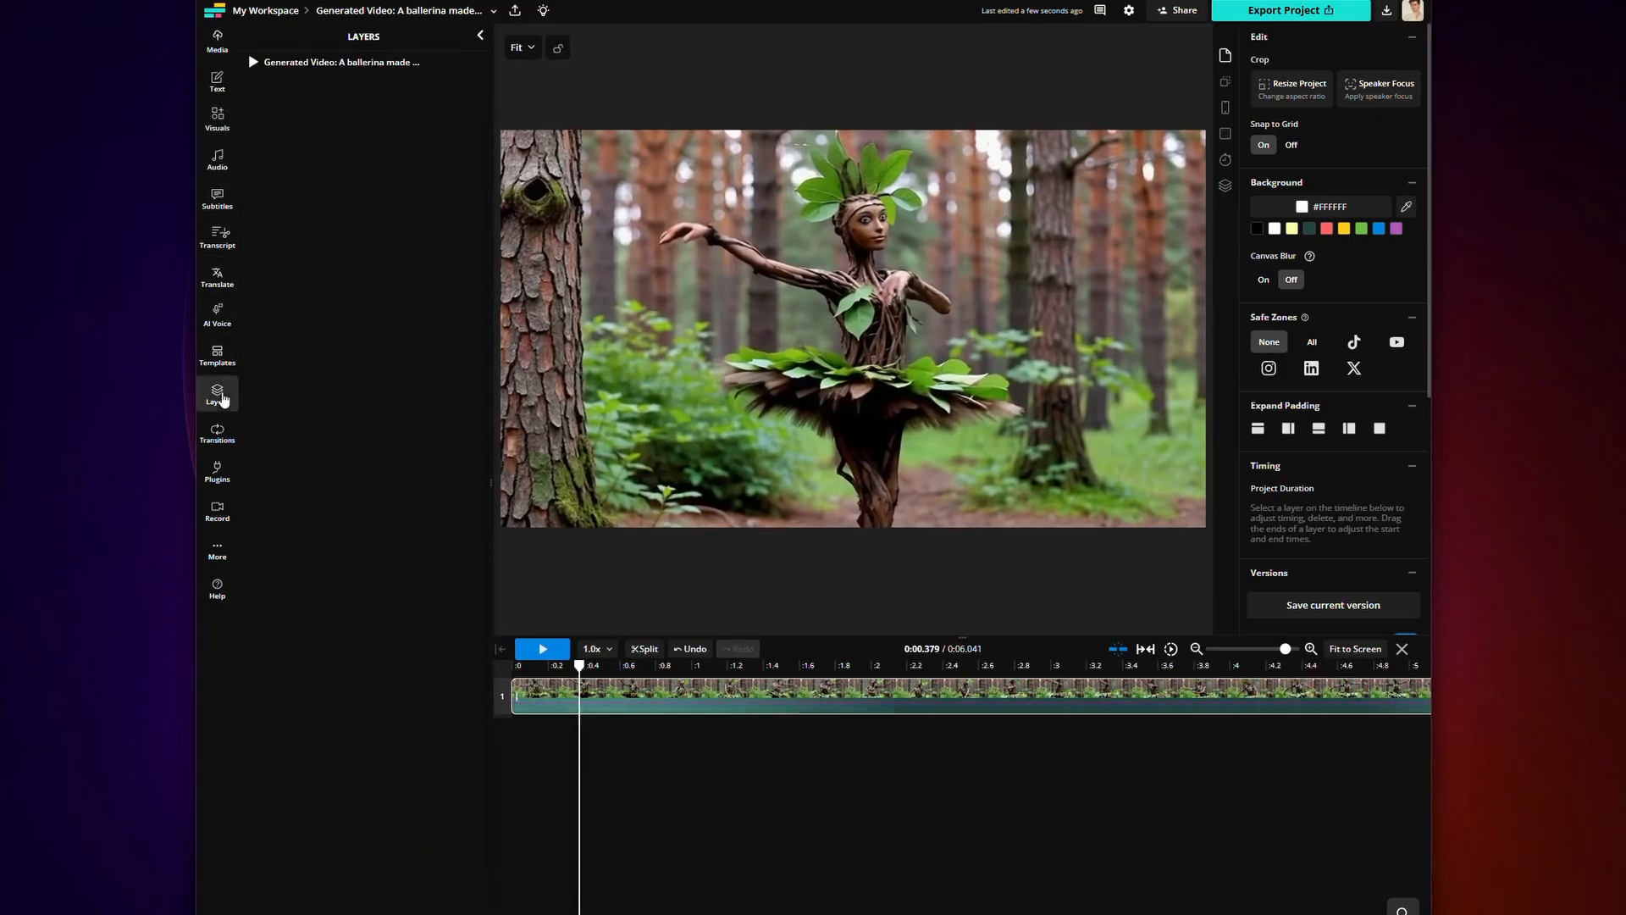
pyautogui.click(217, 79)
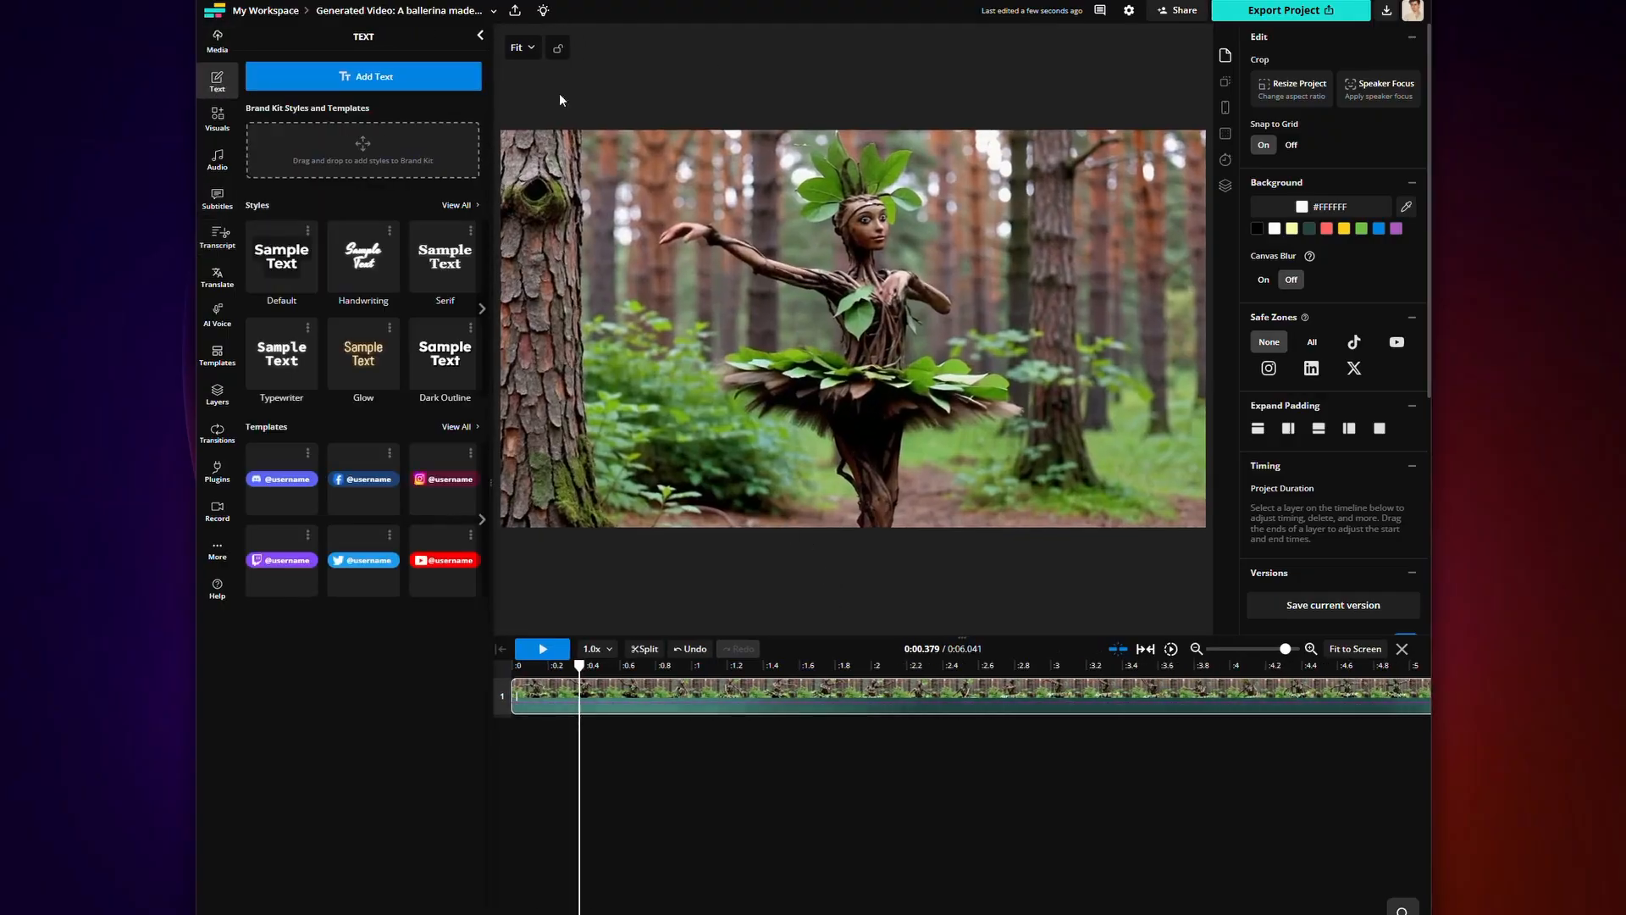
pyautogui.moveTo(938, 197)
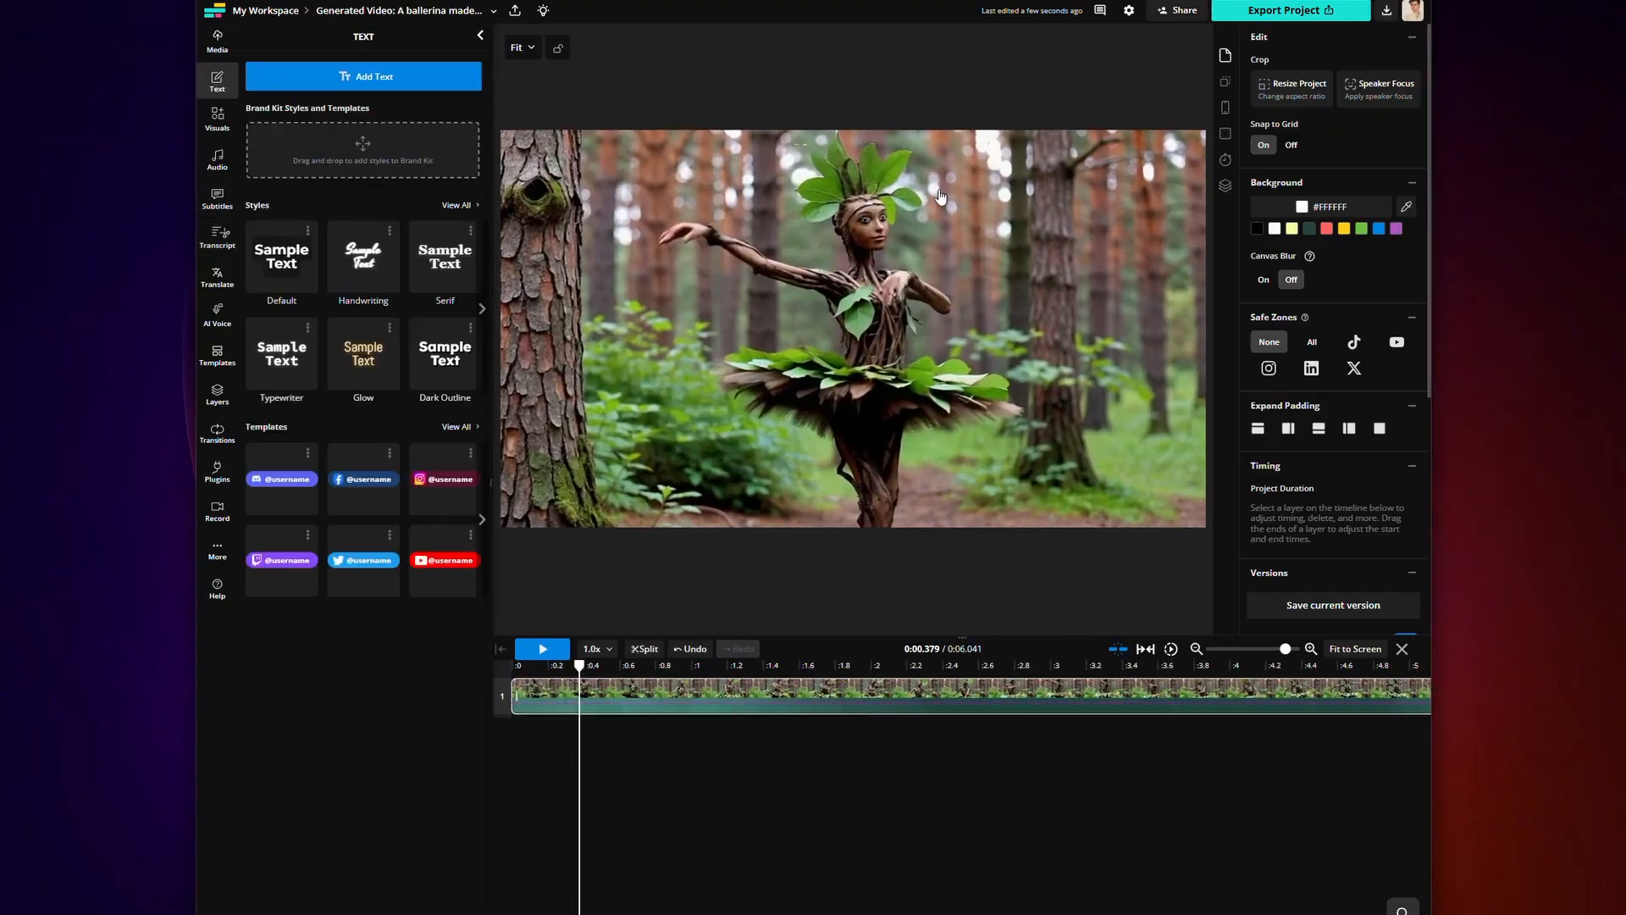